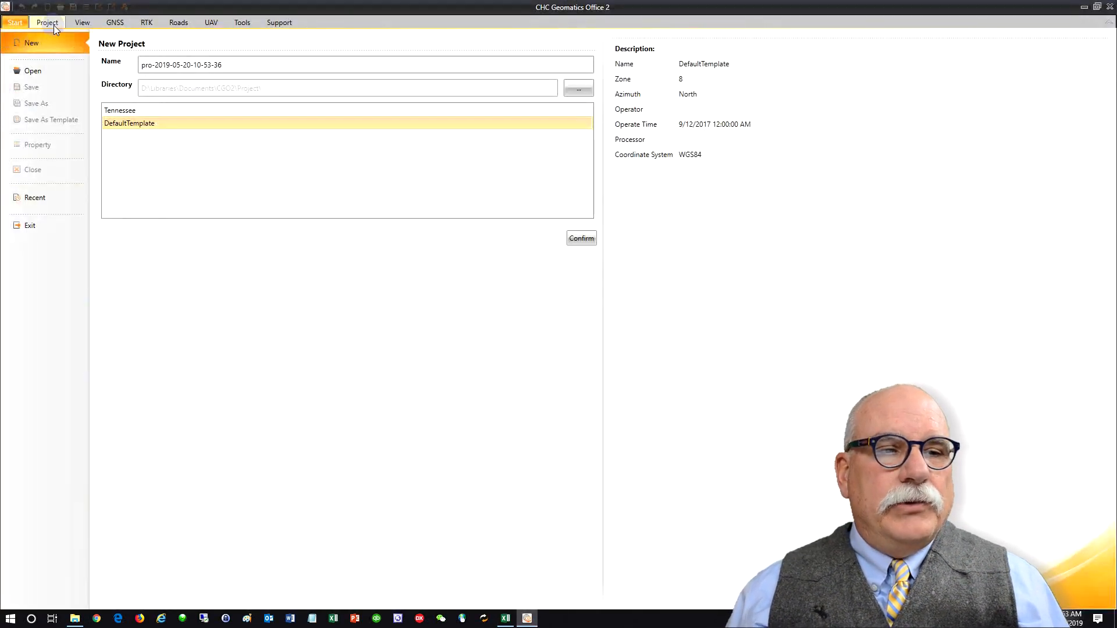
Choose NAD83-86 under DatumRoot > United States as the new project's coordinate system
left_click(581, 238)
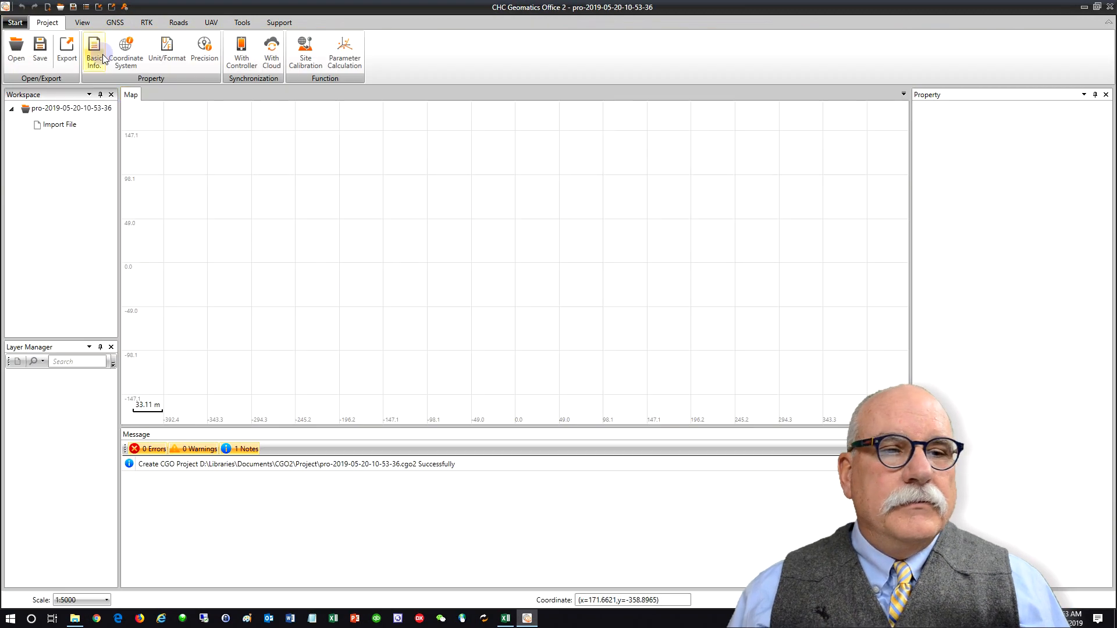
left_click(93, 54)
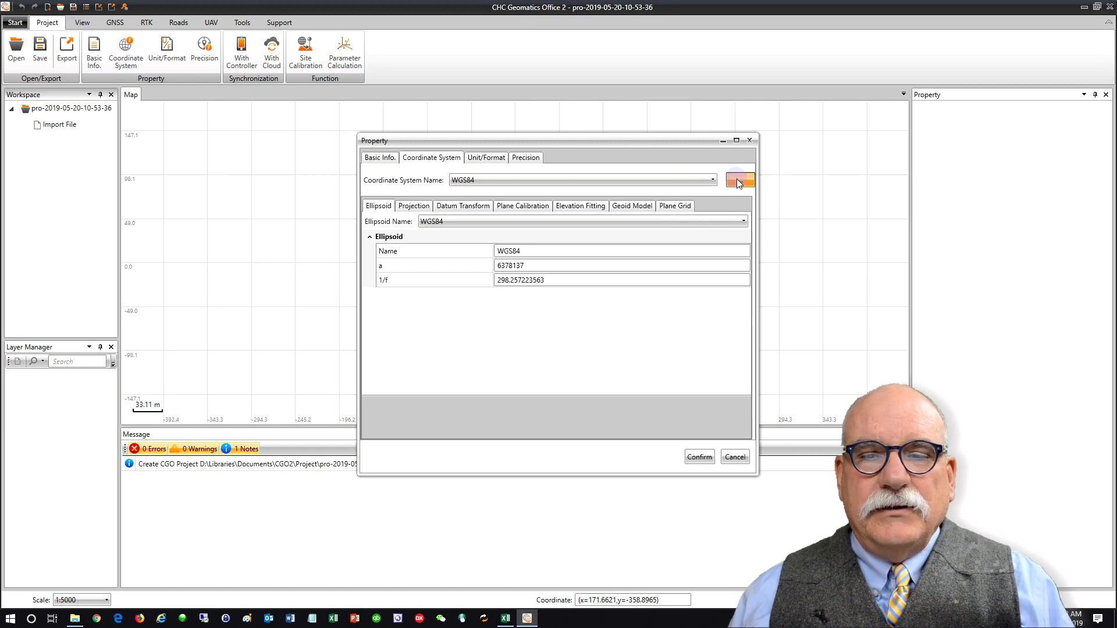
left_click(740, 180)
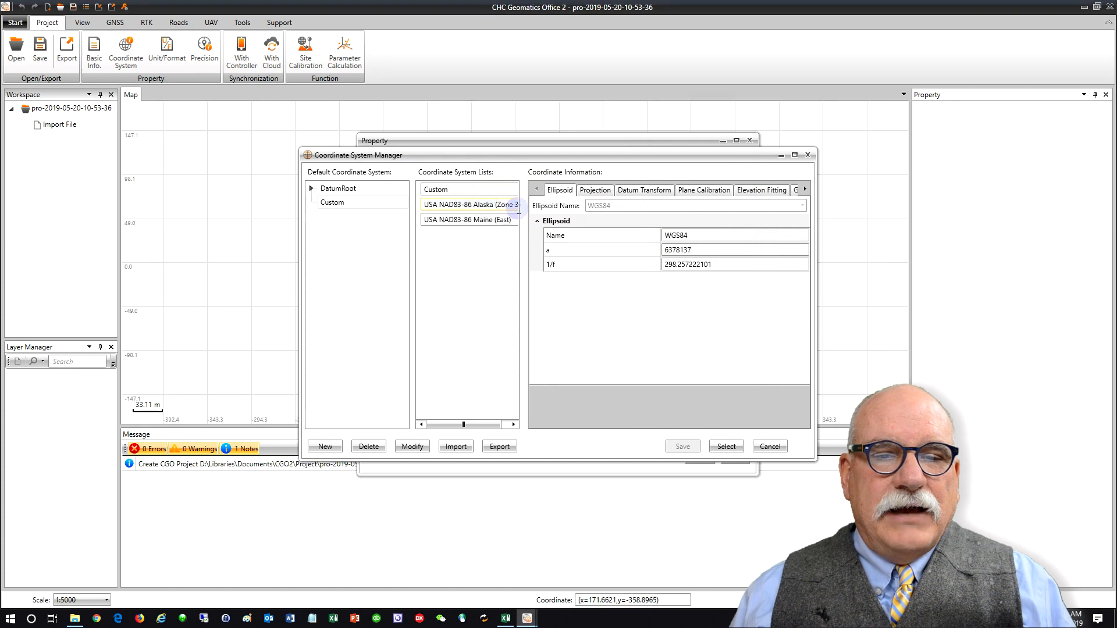
left_click(312, 189)
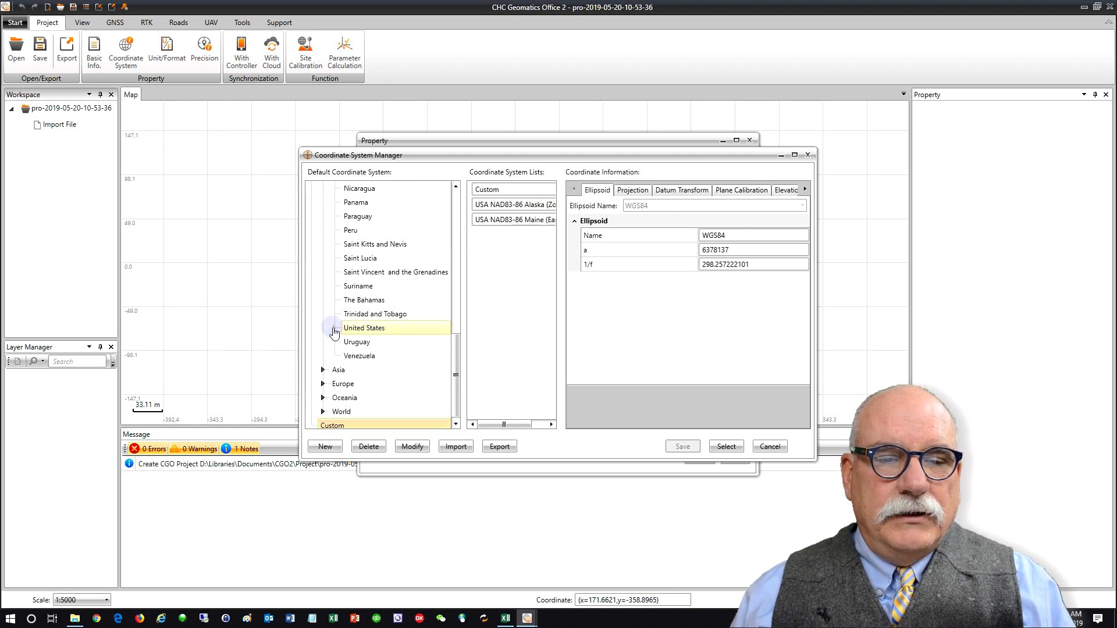
left_click(364, 328)
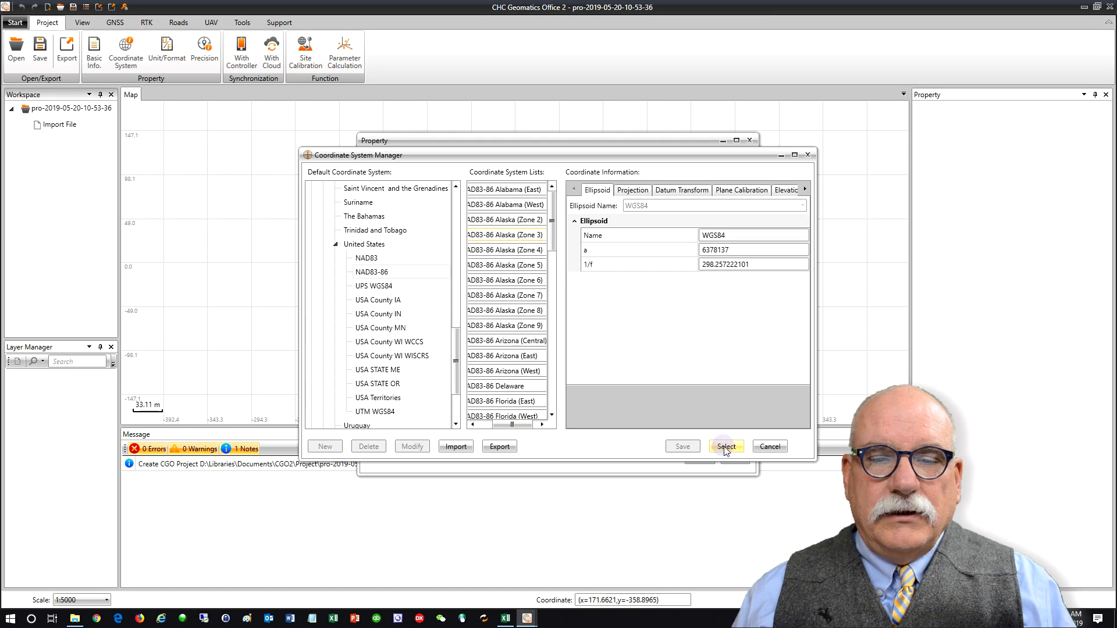
left_click(725, 447)
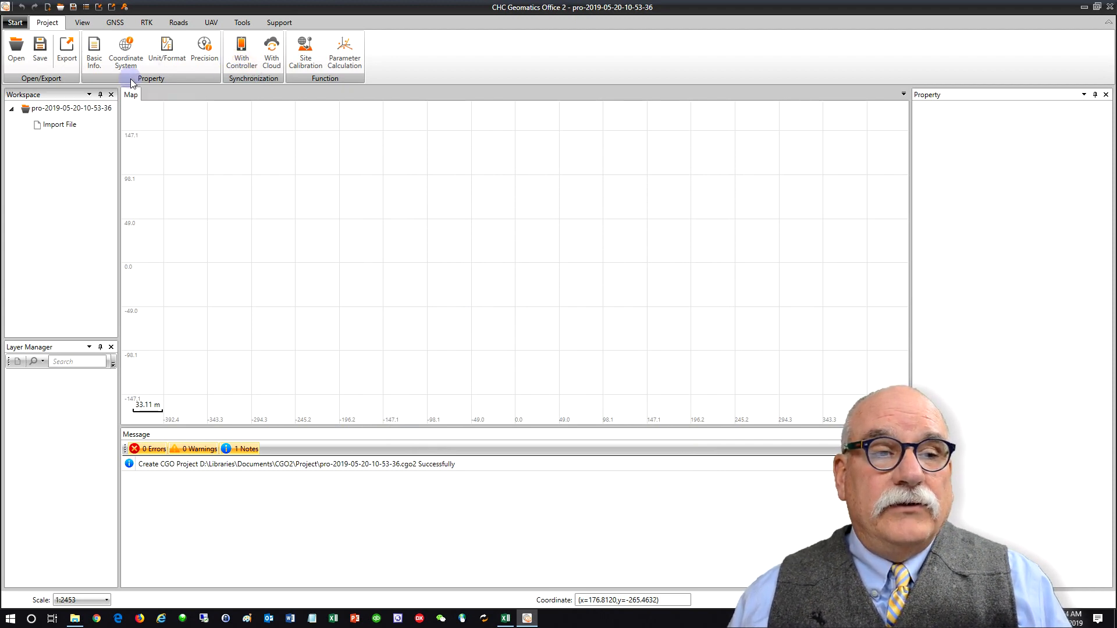
Import the seven RINEX .19o observation files for BM1, BM2 and GCP3–GCP7 via the GNSS Import
left_click(115, 22)
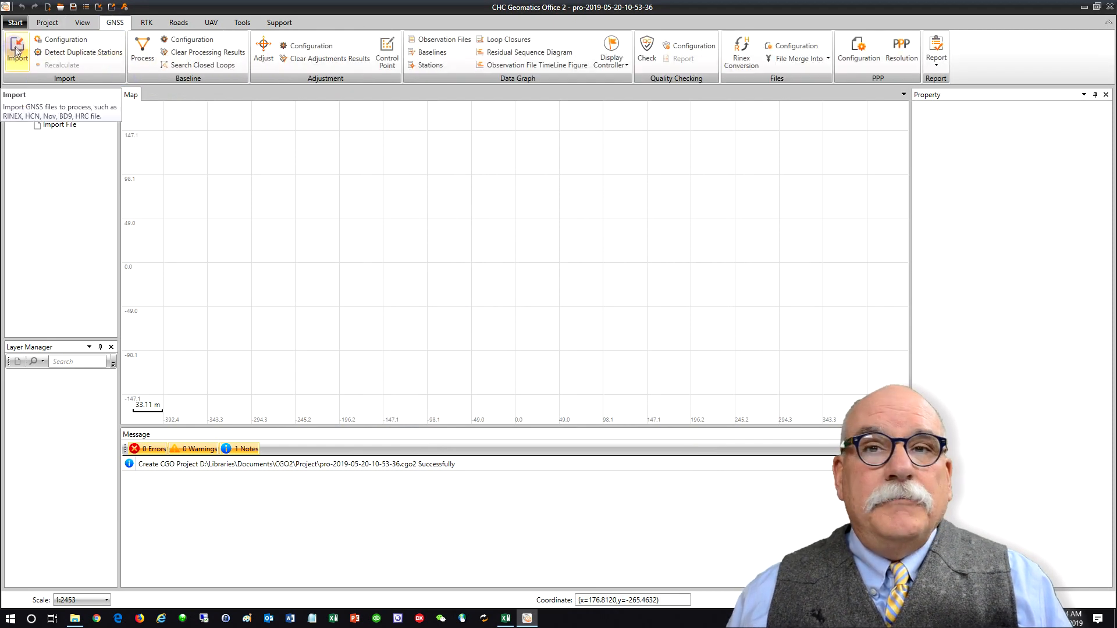
left_click(15, 53)
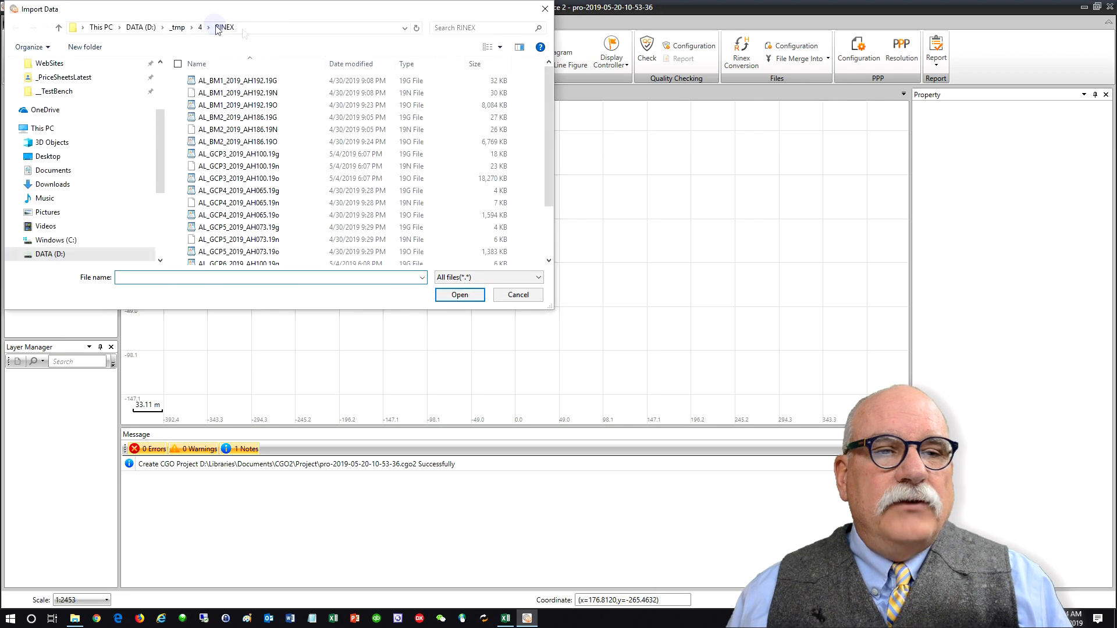
left_click(237, 80)
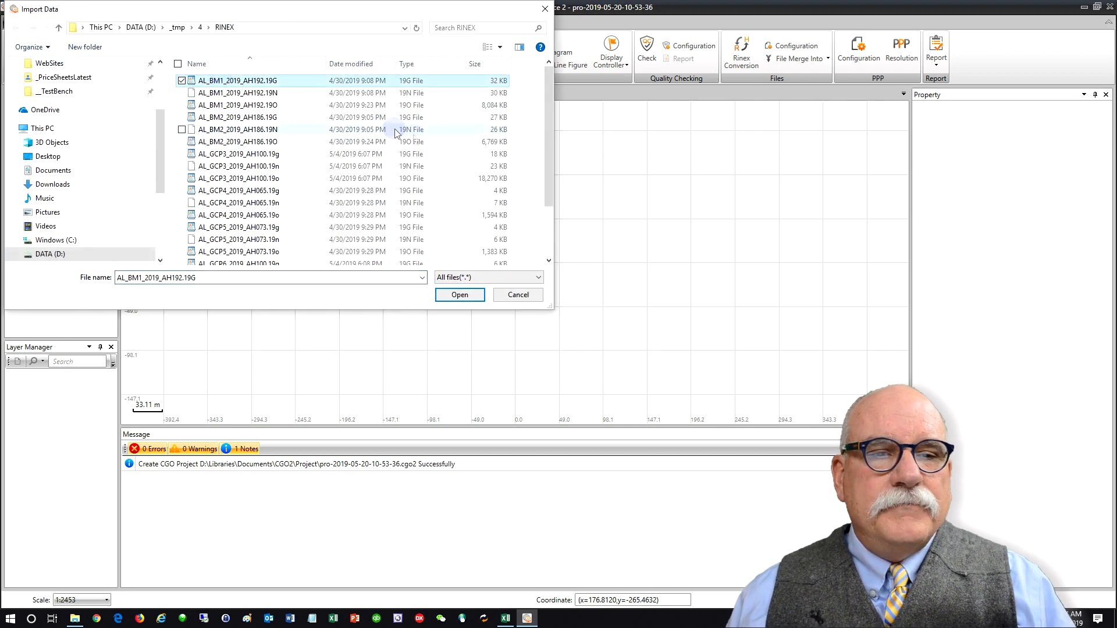
left_click(421, 278)
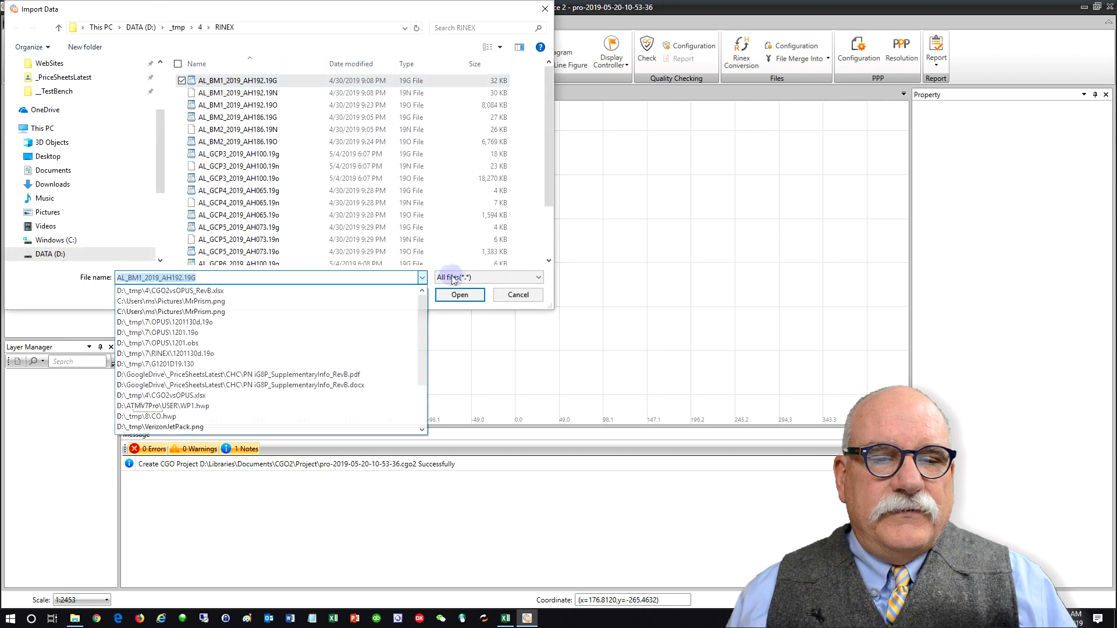
left_click(487, 277)
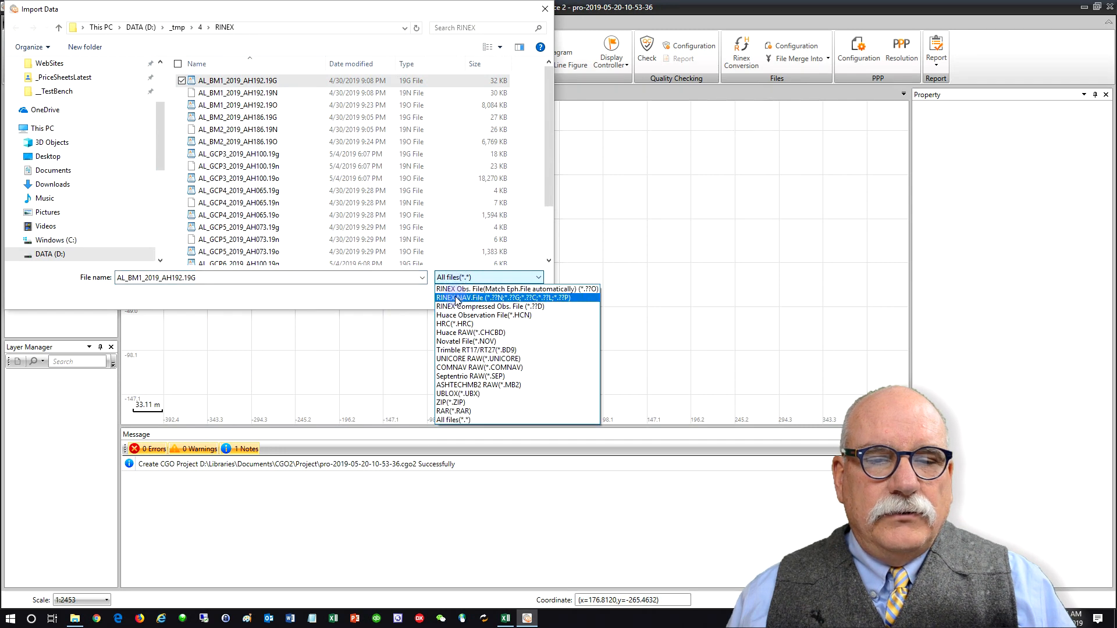
left_click(515, 288)
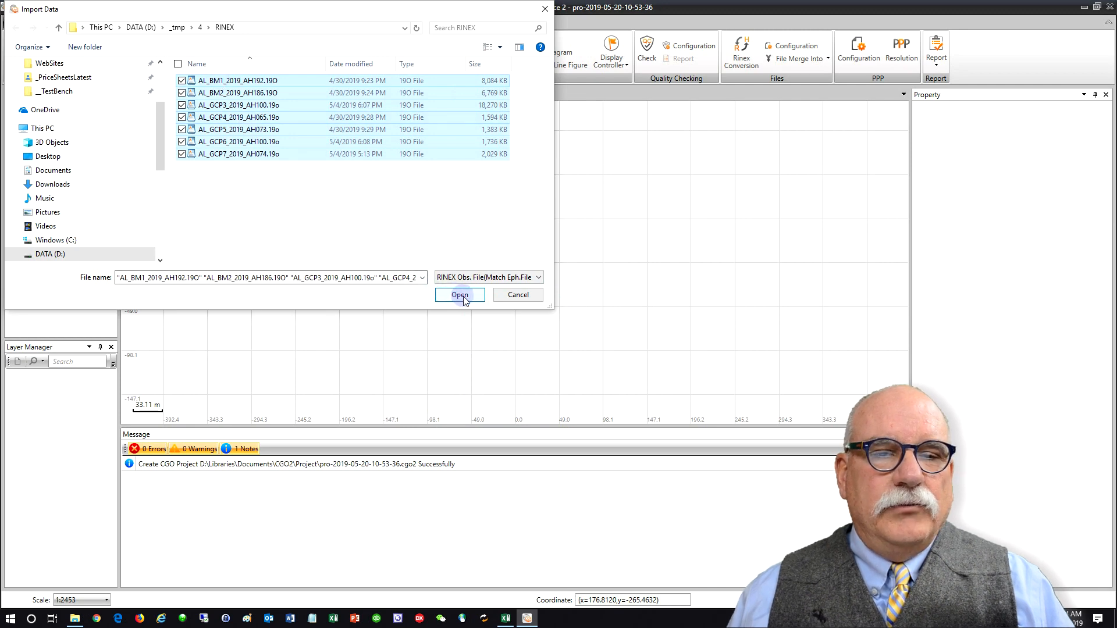
left_click(459, 294)
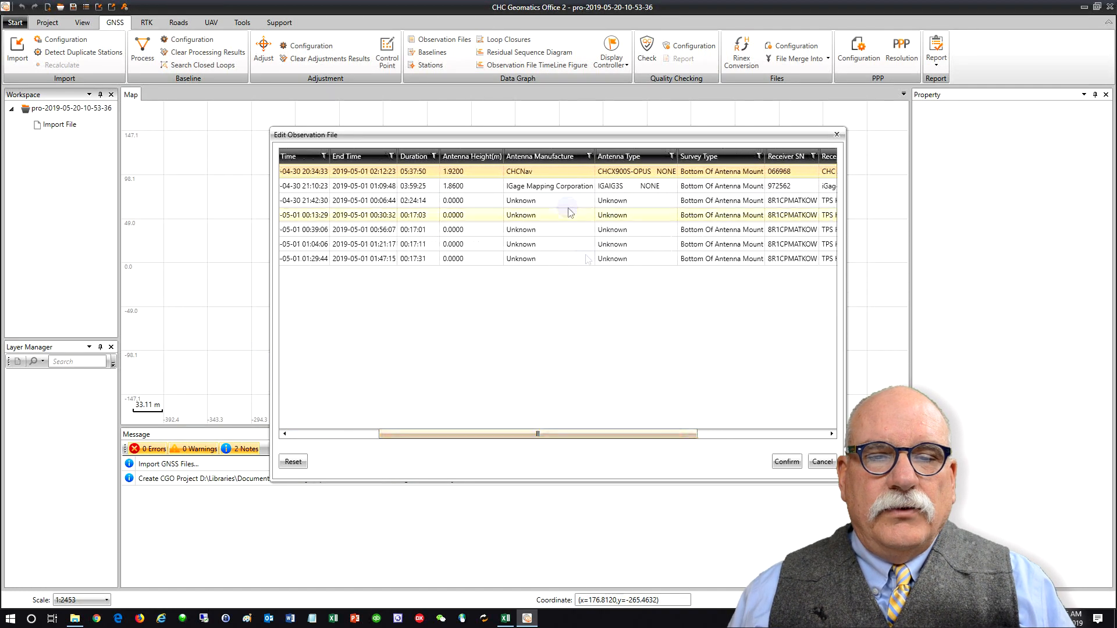
Read HI values from Excel and enter antenna heights 1.0, 0.65, 1.0, 0.73, 1.0 m for the GCP files
left_click(548, 186)
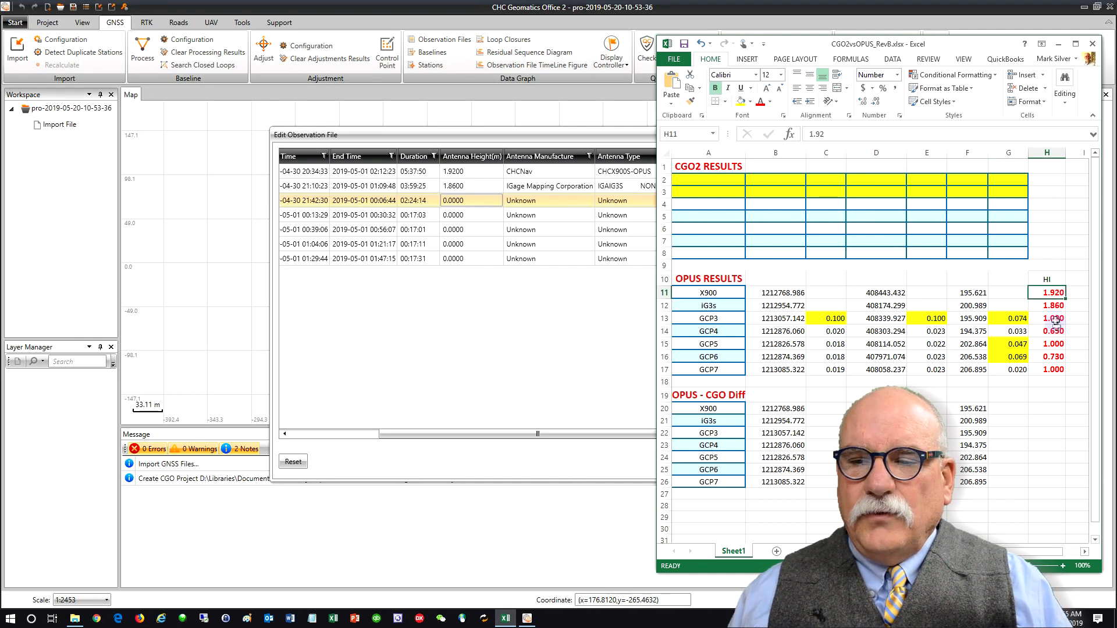
left_click(1054, 317)
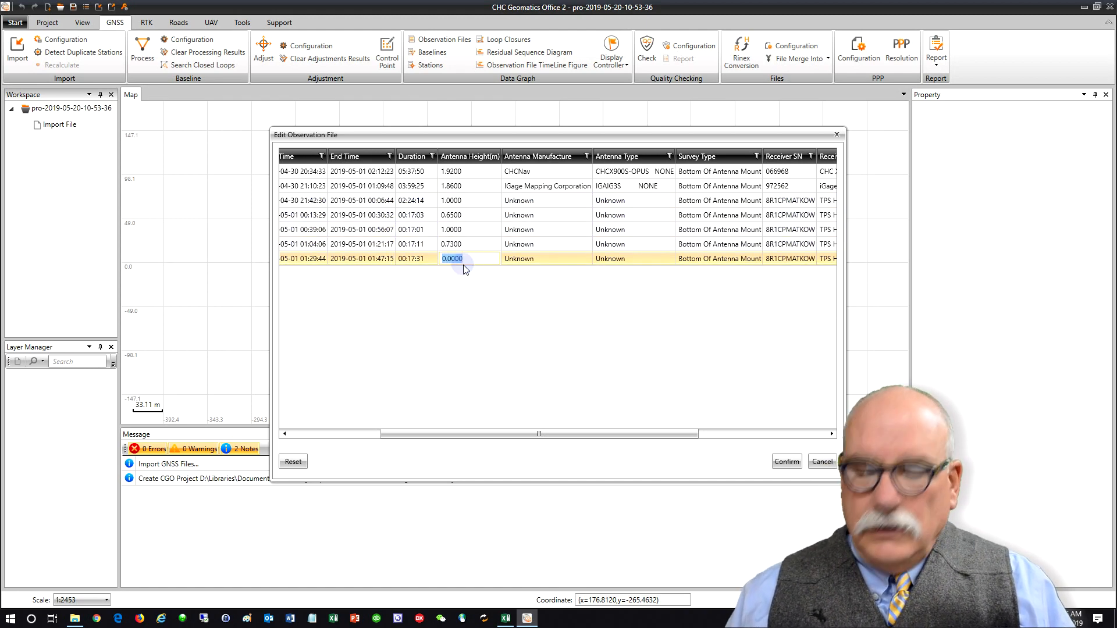
left_click(584, 200)
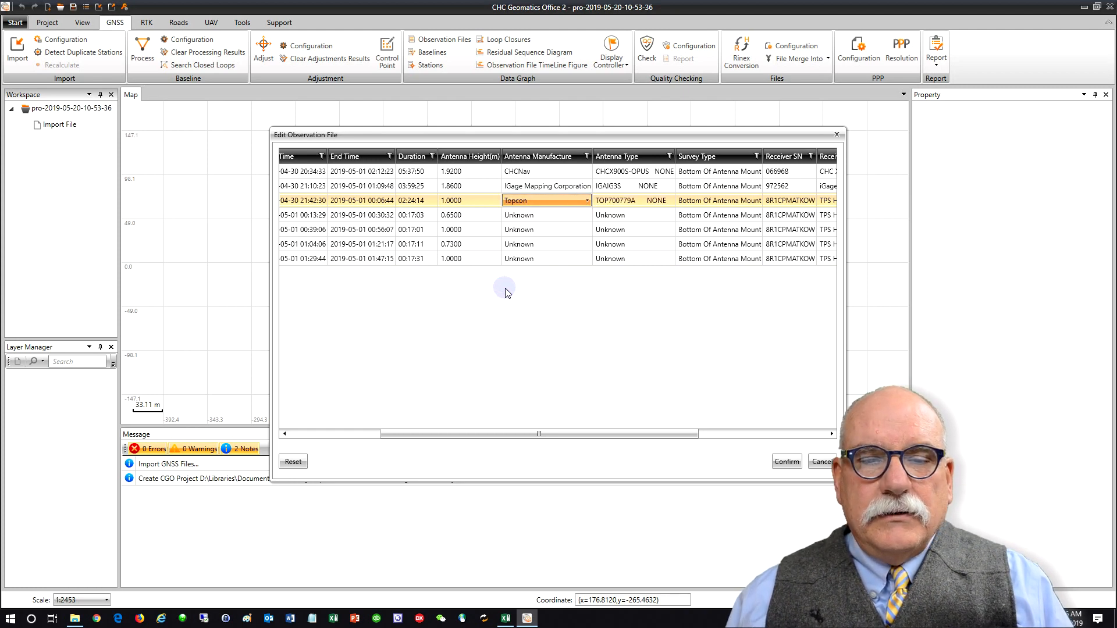
Set Topcon manufacturer and TPSHIPER_LITE antenna type on the GCP3, GCP5 and GCP6 rows
left_click(671, 200)
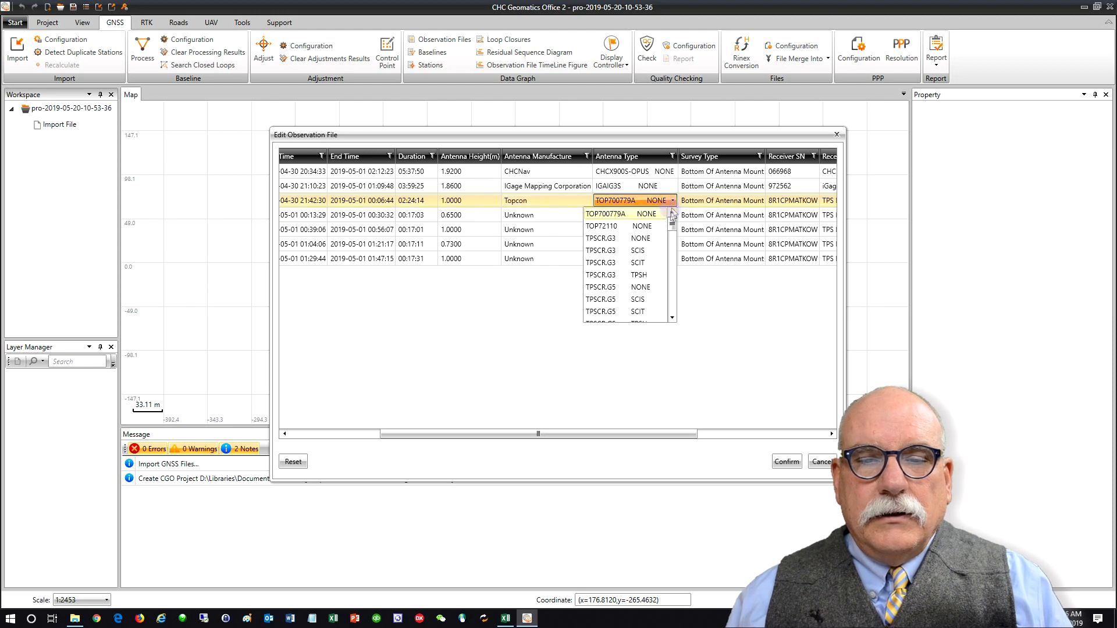
scroll("down", 3)
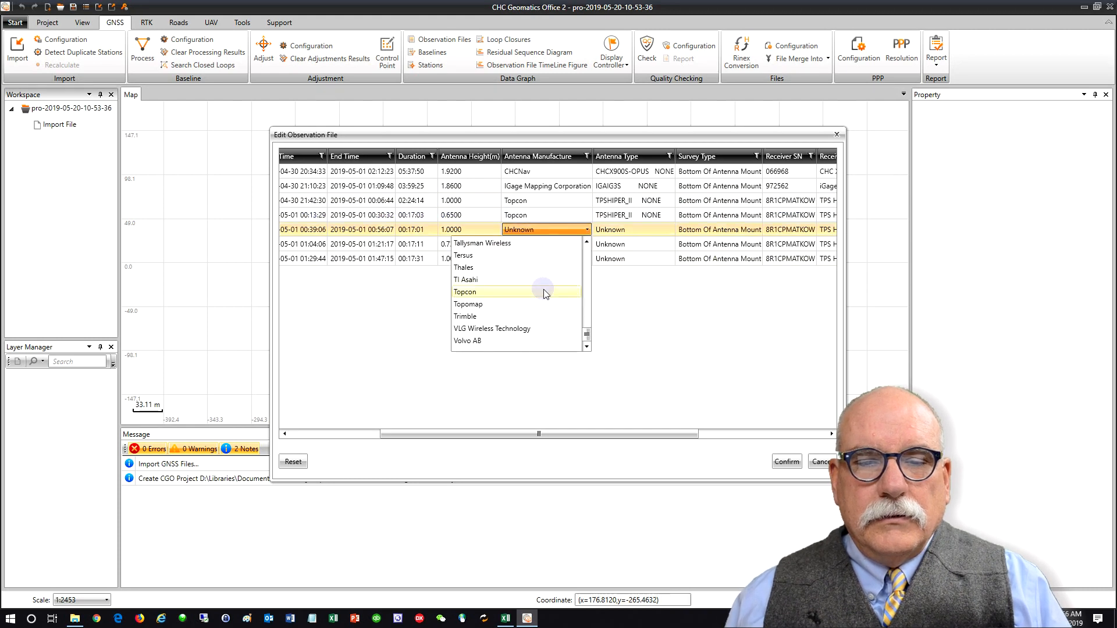
left_click(465, 292)
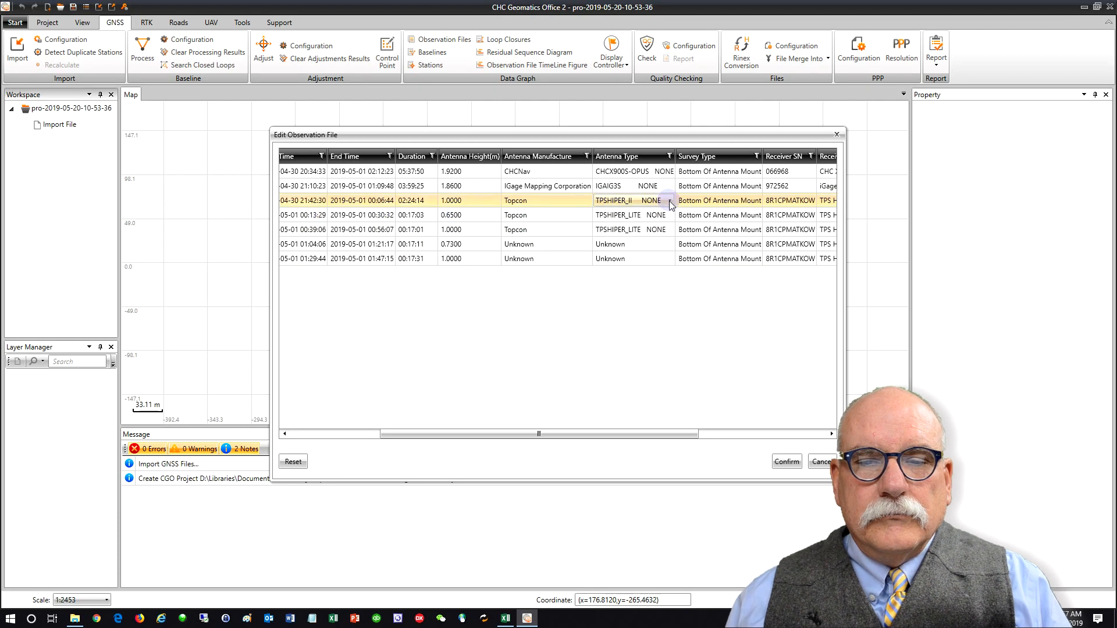
left_click(547, 243)
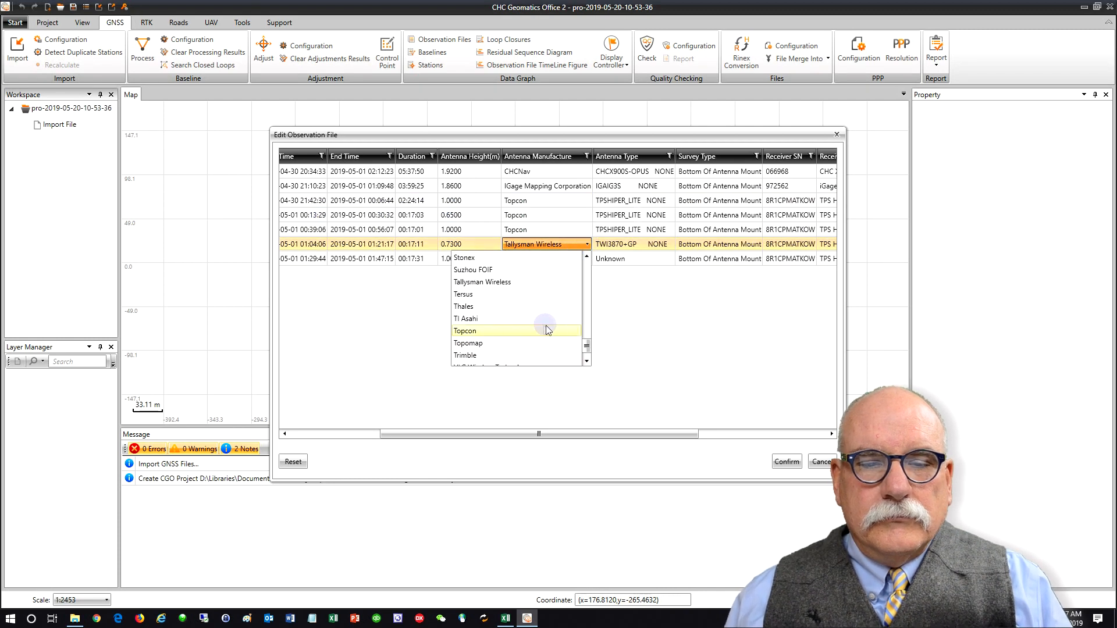
left_click(466, 331)
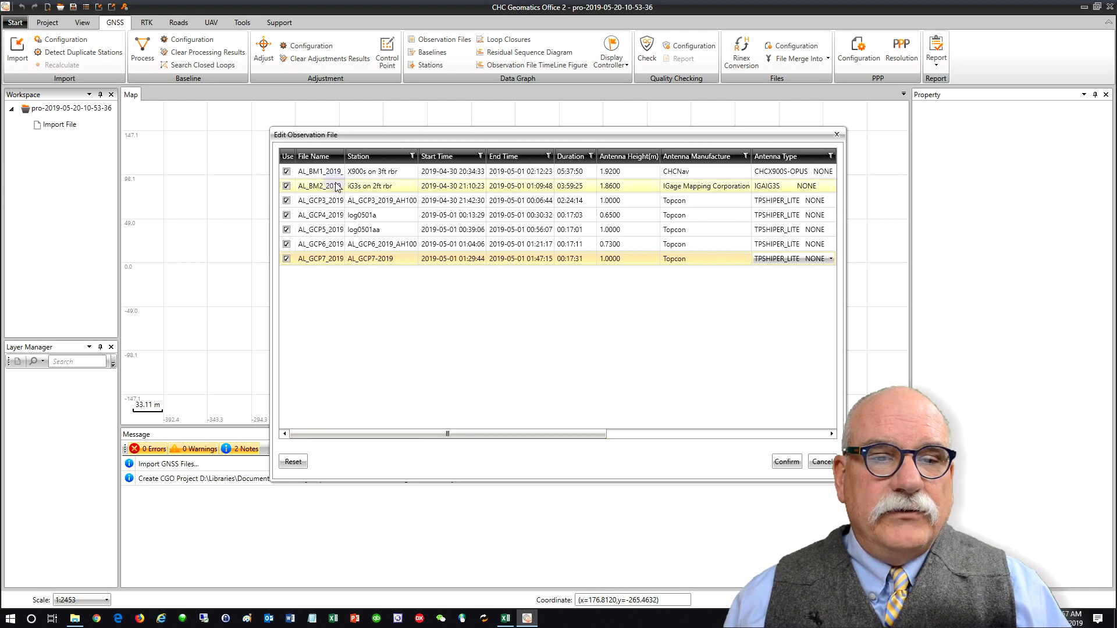
Rename the station names to short point IDs starting with the BM1 file
left_click(373, 171)
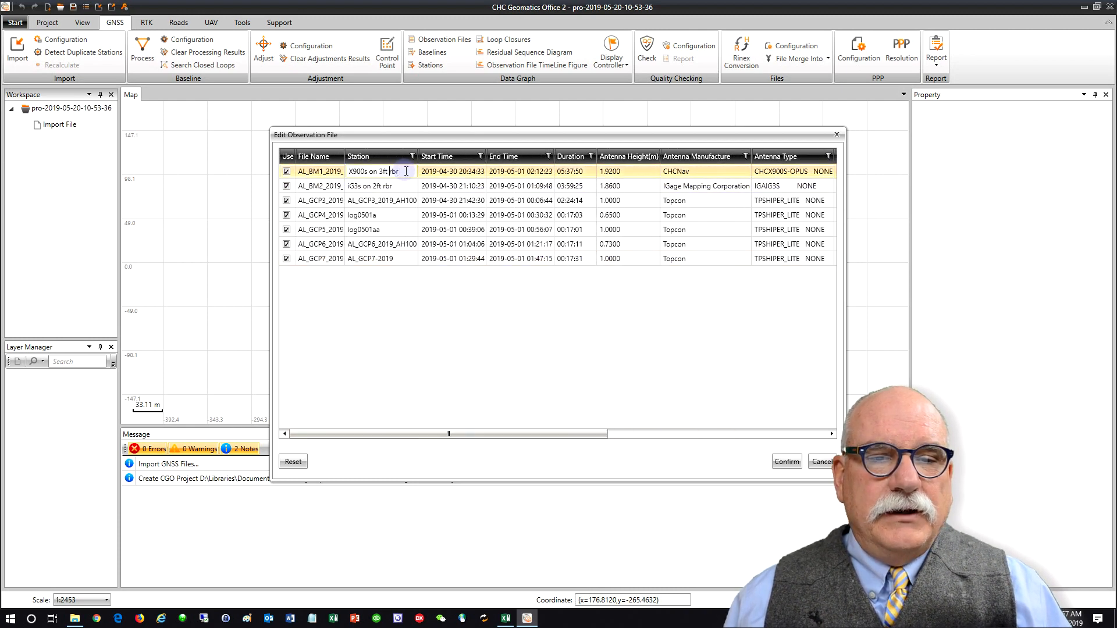
type("X")
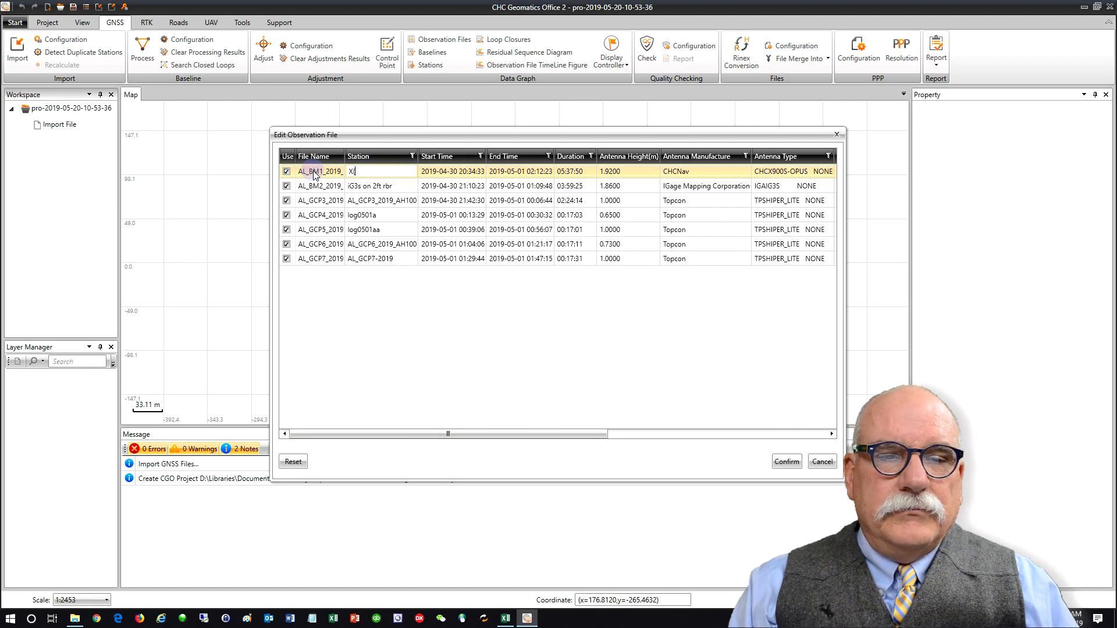
type("9")
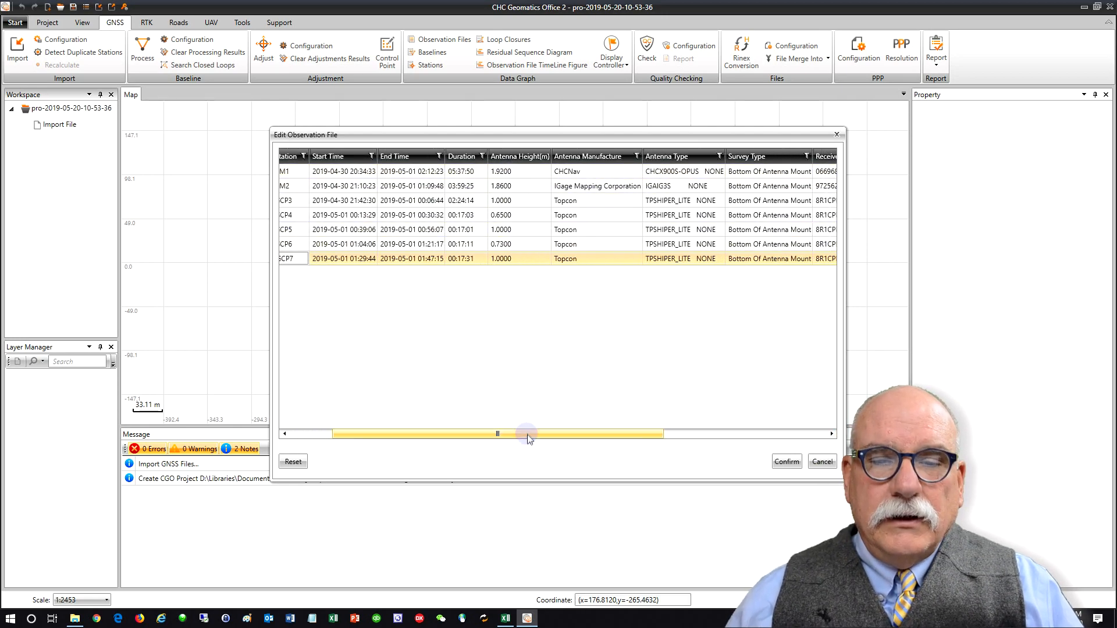
Keep Bottom Of Antenna Mount survey type for the files and confirm the observation-file edits
left_click_drag(497, 433, 607, 432)
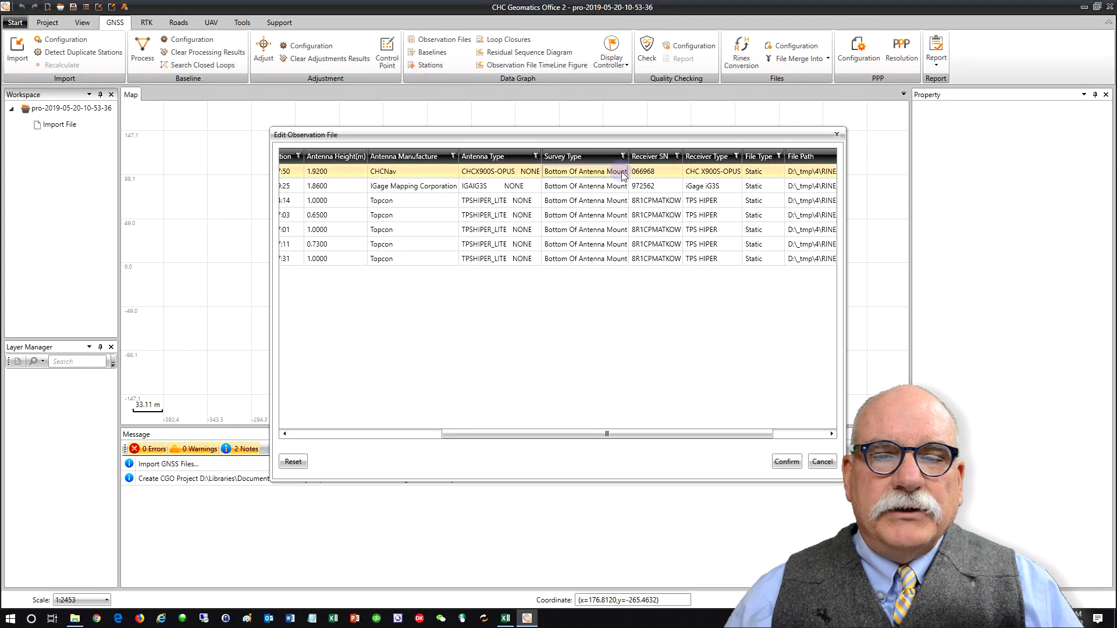
left_click(630, 171)
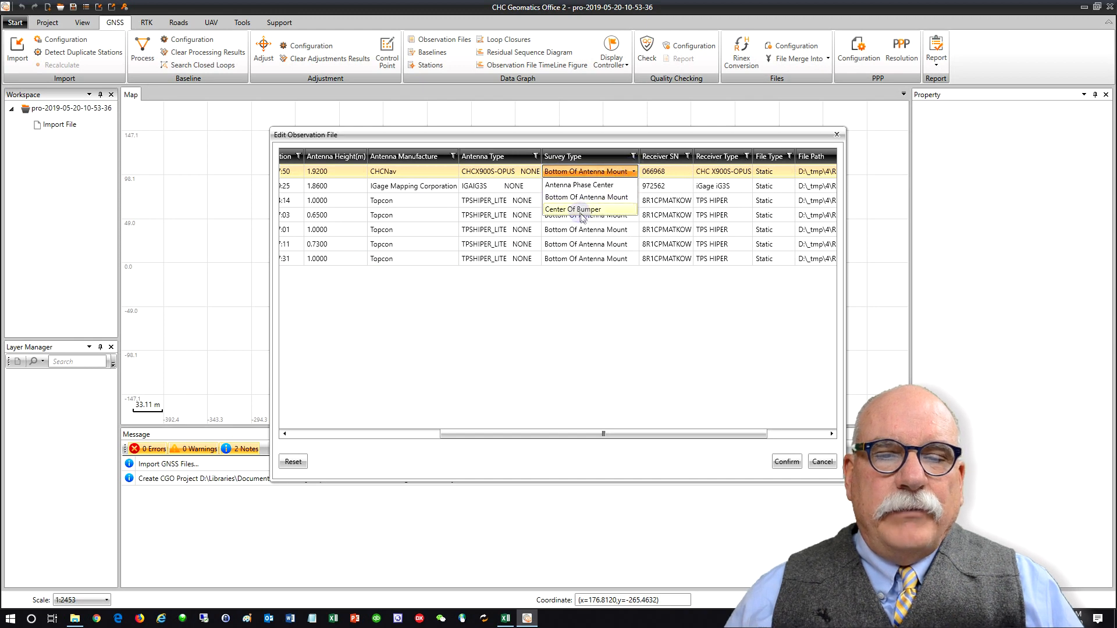
mouse_move(586, 197)
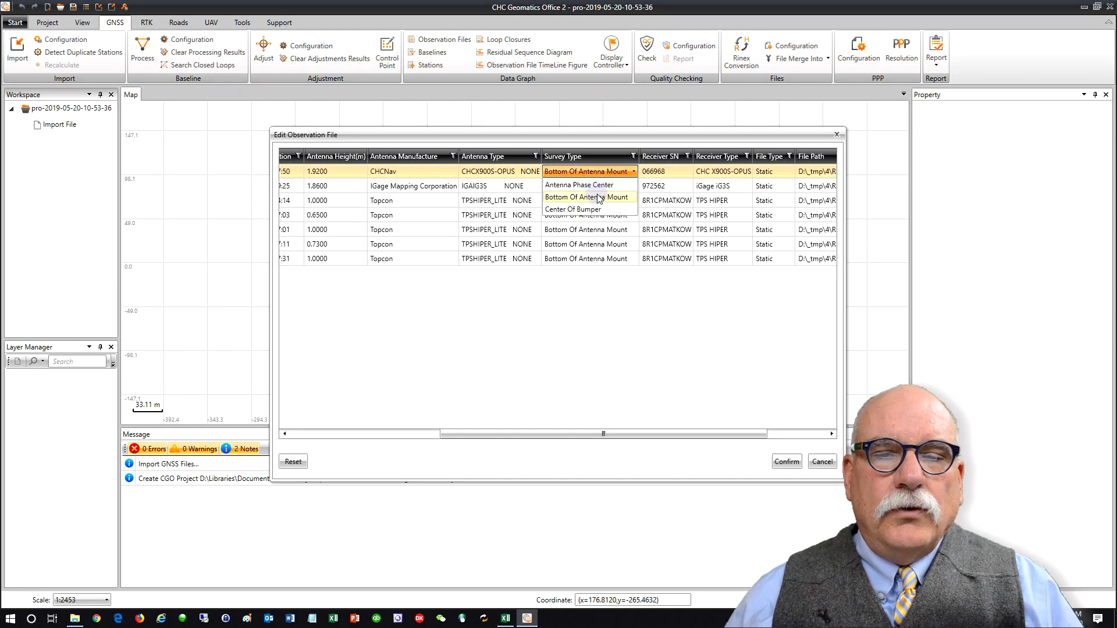
mouse_move(580, 185)
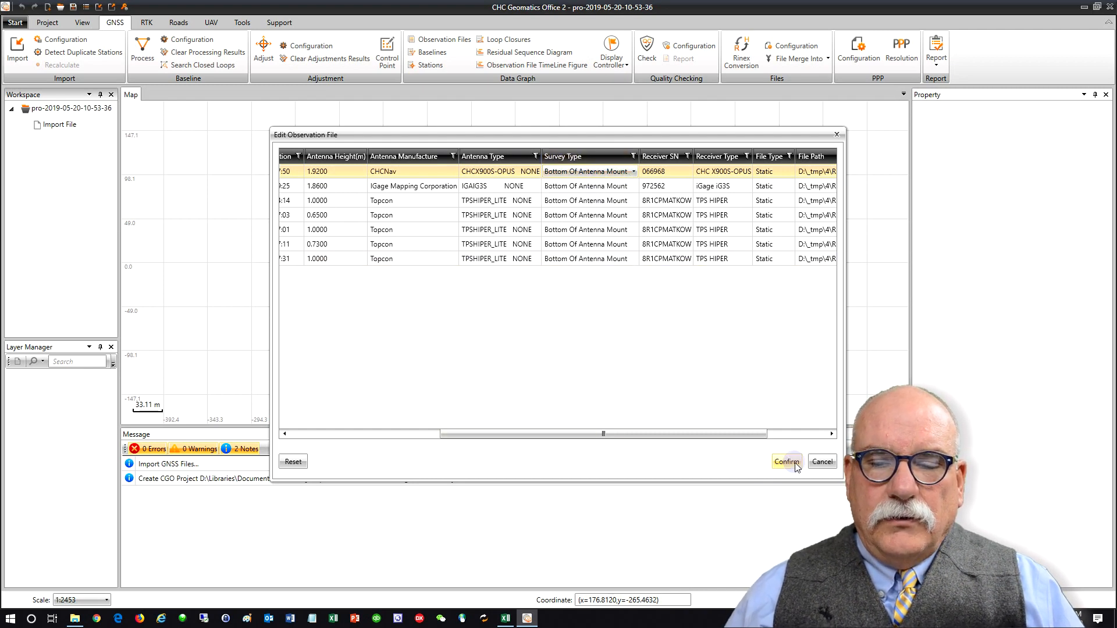
left_click(787, 461)
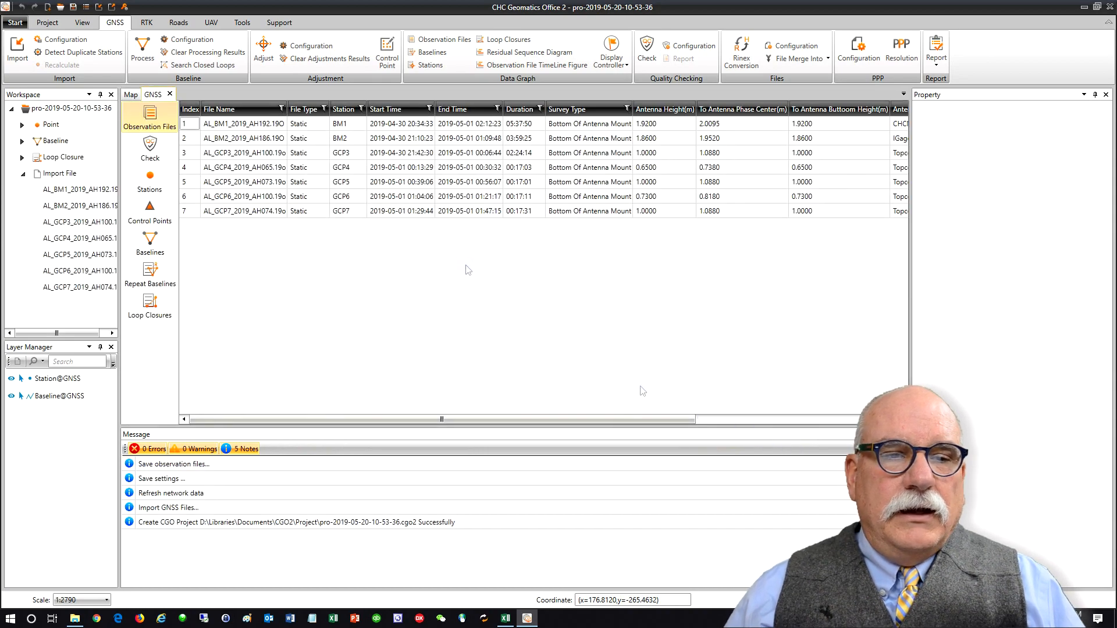
Apply OSM format in the Map view's Online Map Configuration
left_click(130, 93)
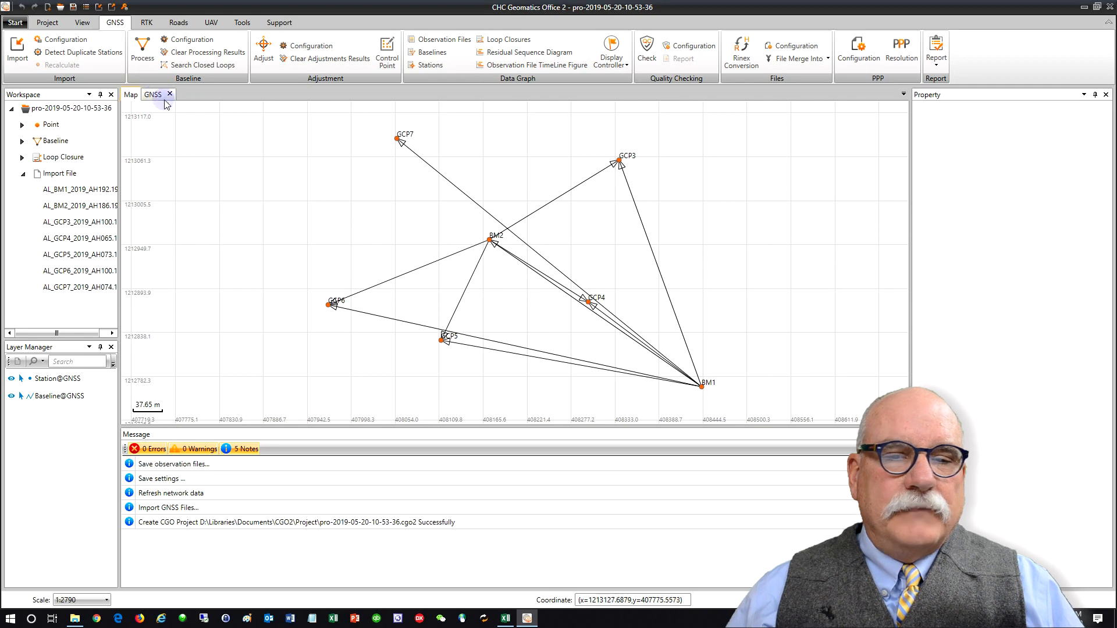
right_click(584, 296)
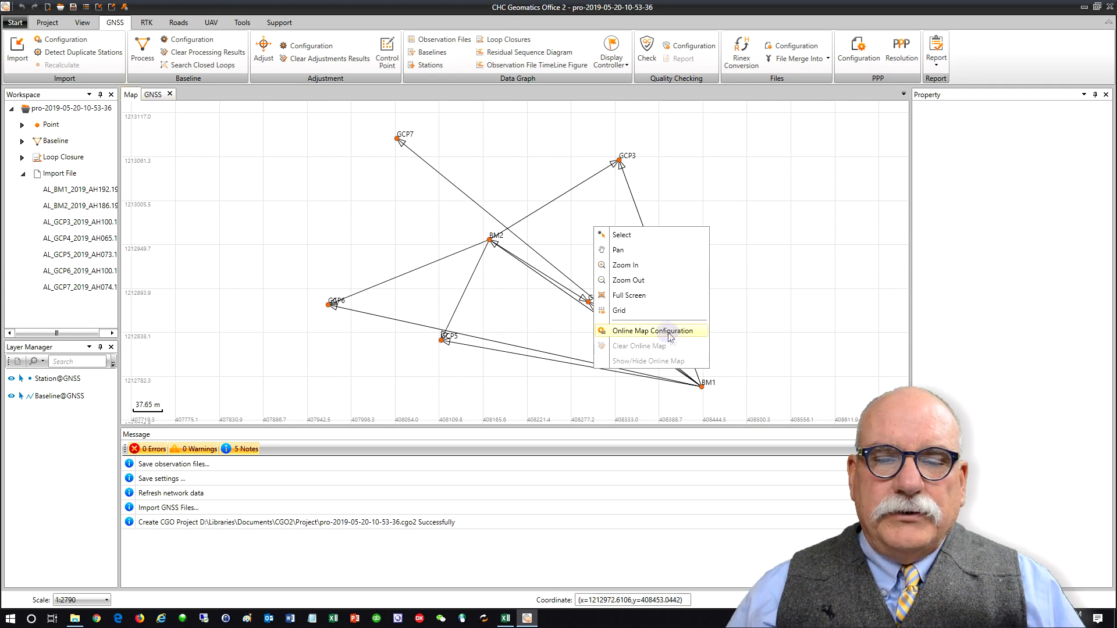
left_click(649, 331)
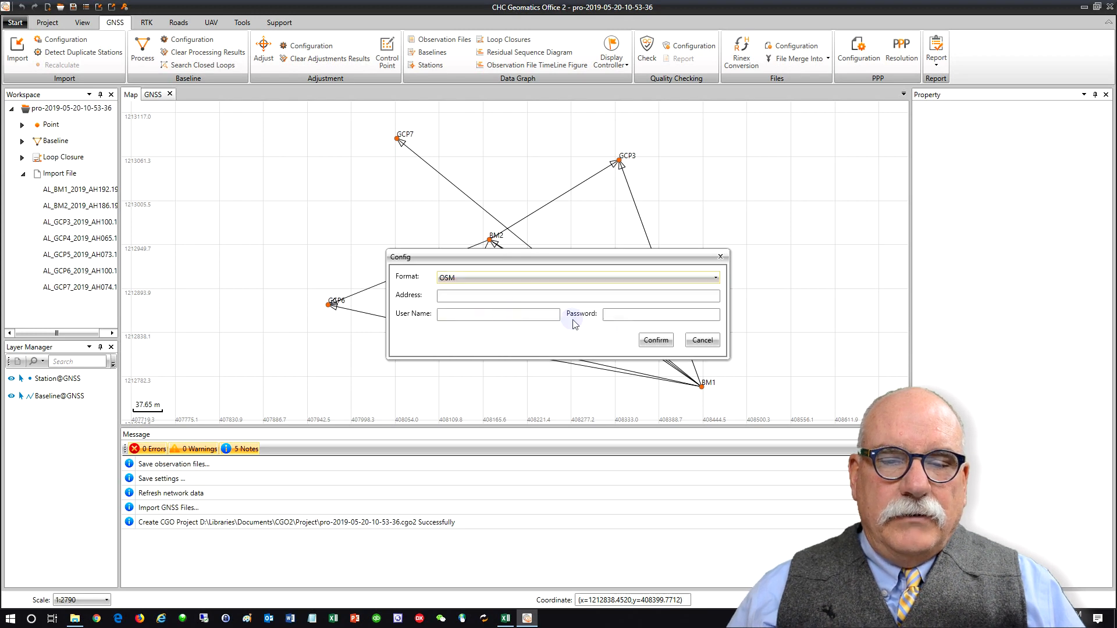
left_click(654, 340)
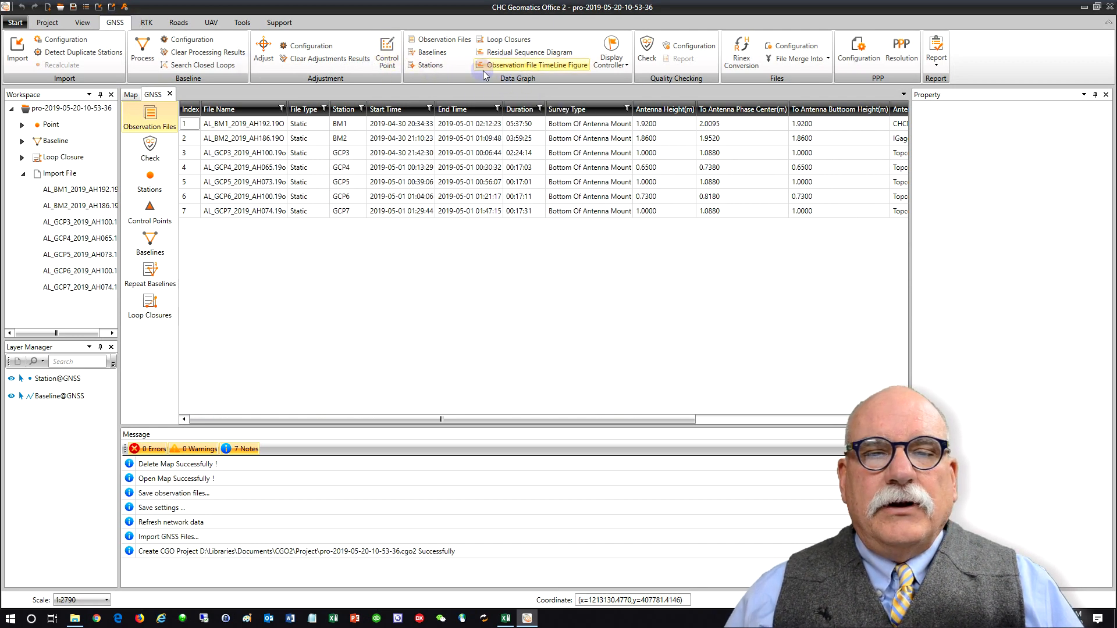
Show the Observation File TimeLine Figure for the imported files
left_click(539, 65)
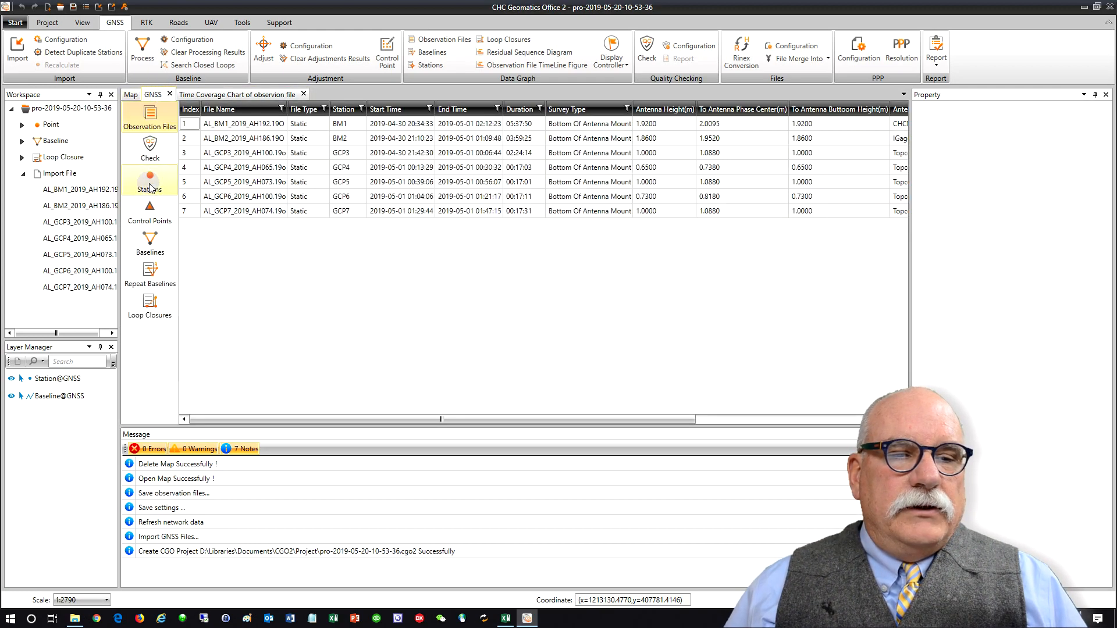
Tick BM1 and BM2 as control stations and bring up the OPUS solution folder
left_click(150, 180)
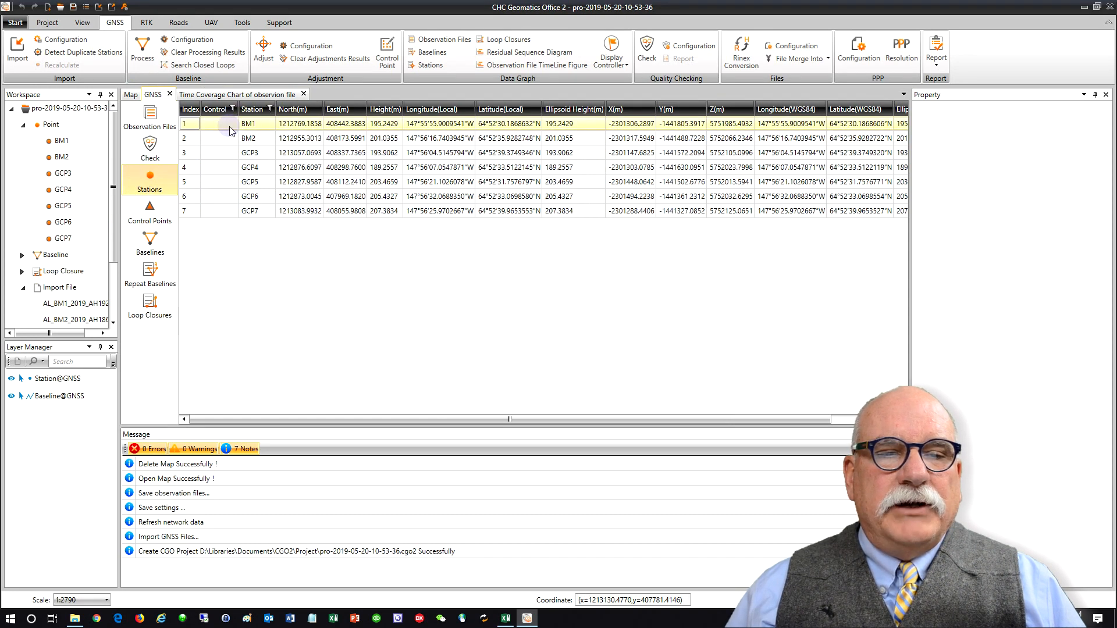
left_click(248, 137)
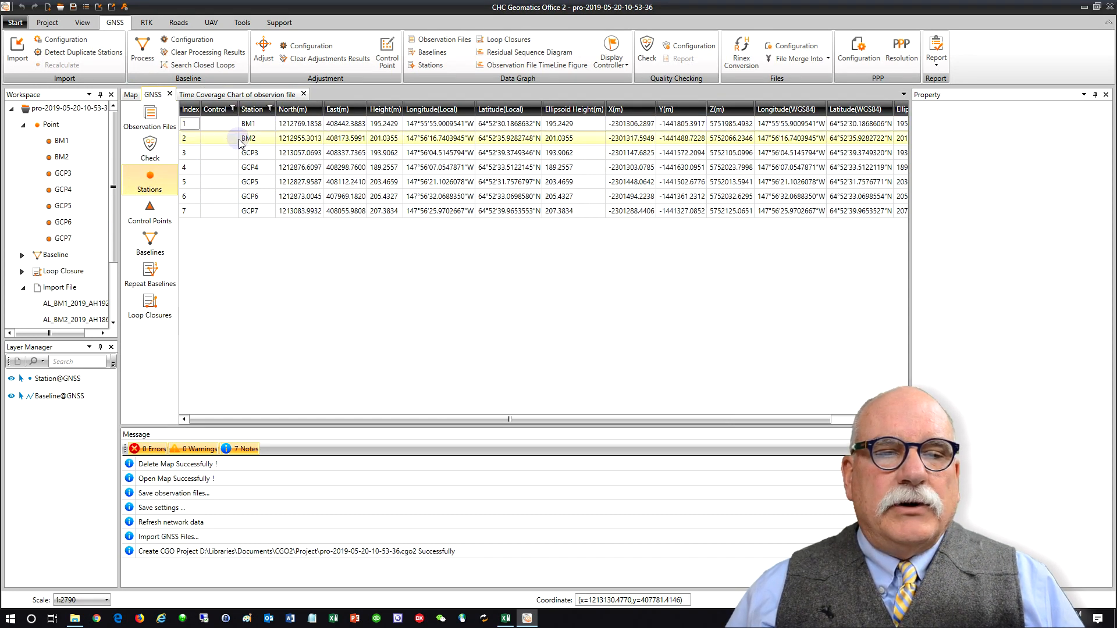
left_click(190, 124)
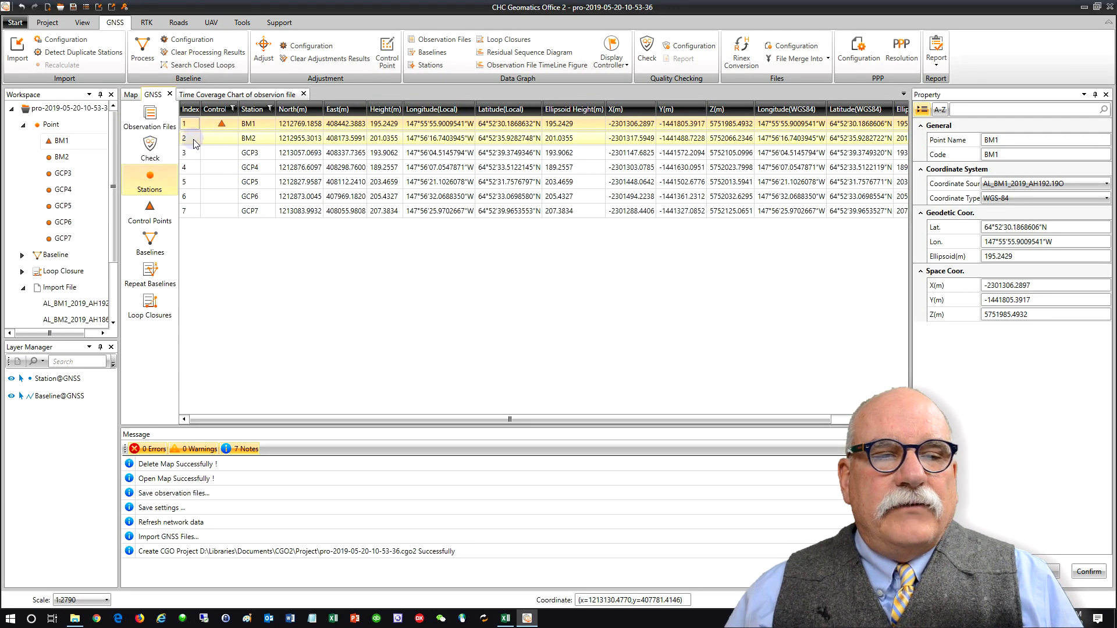
left_click(249, 137)
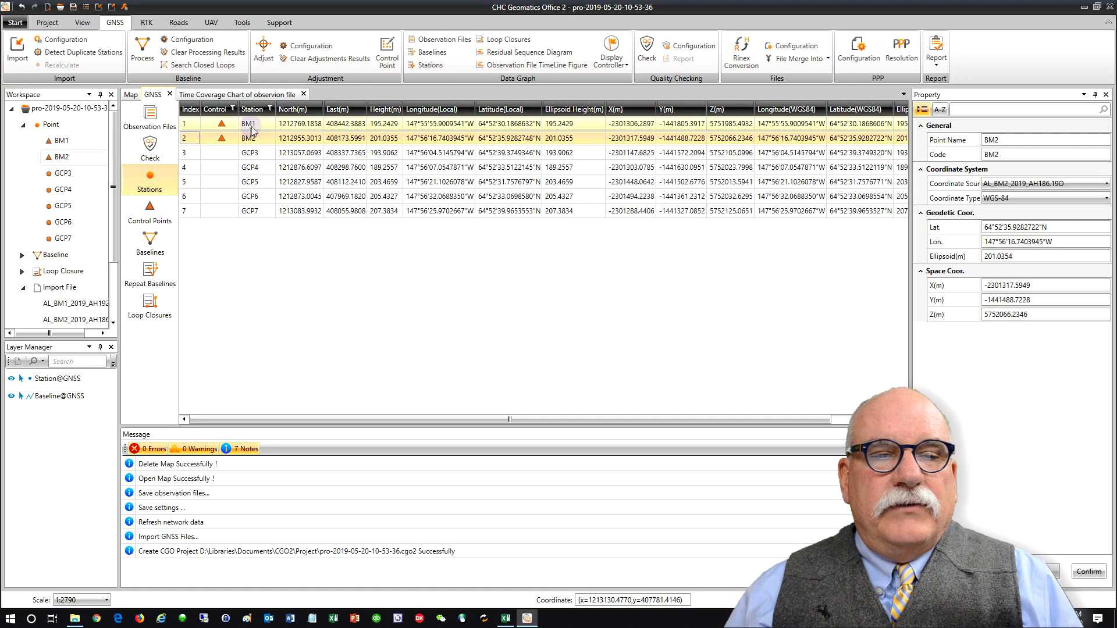
left_click(249, 137)
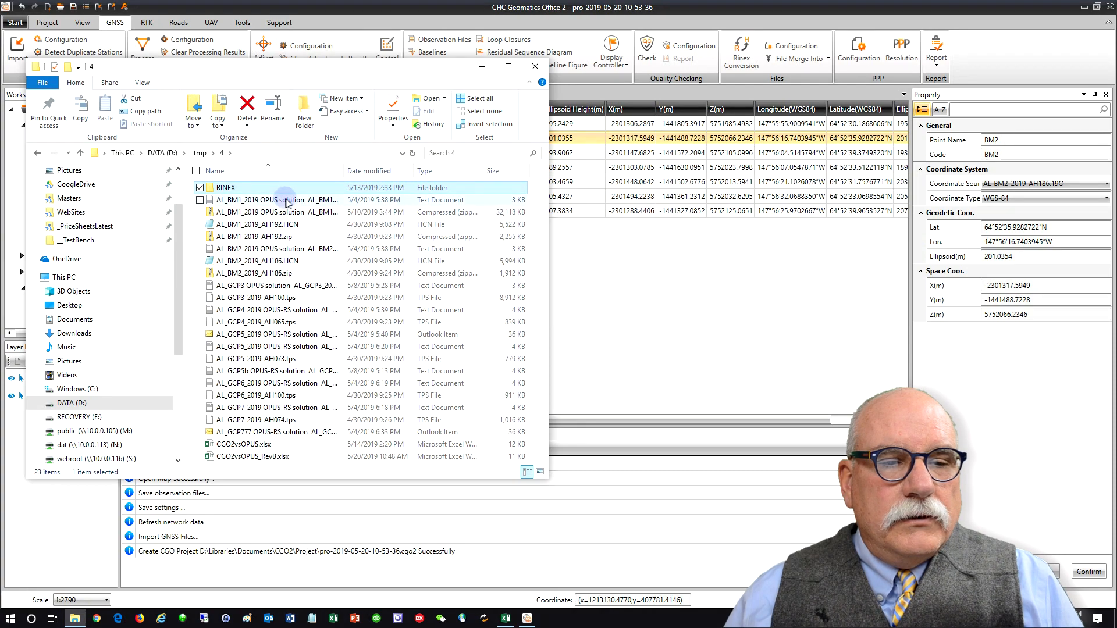
Enter OPUS report coordinates into BM1 and BM2 control point properties with NEh constraints
double_click(271, 199)
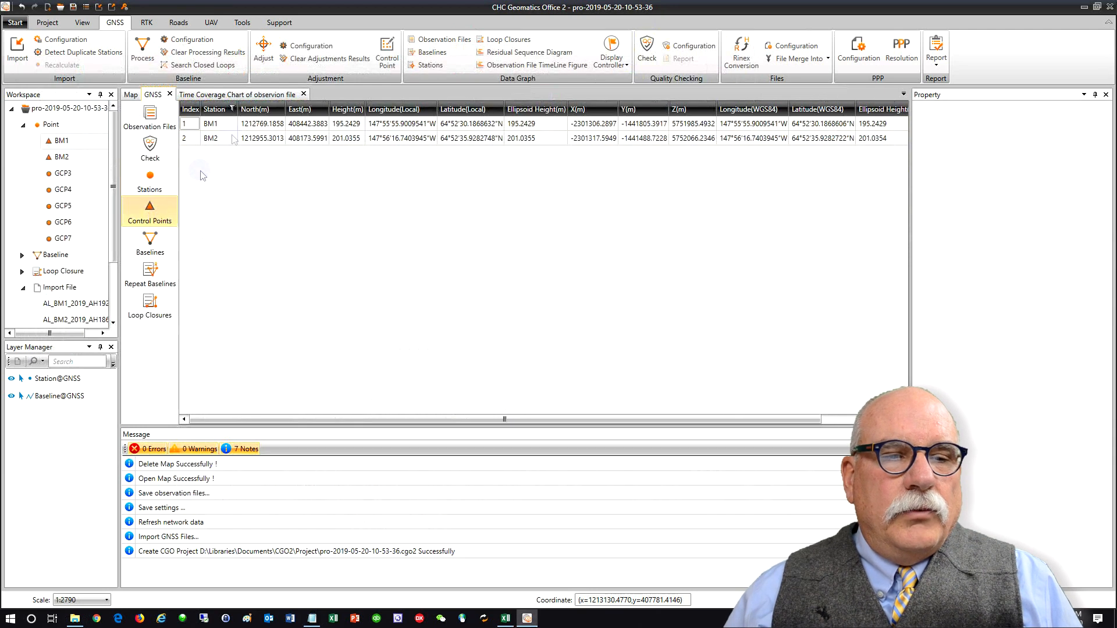
left_click(210, 123)
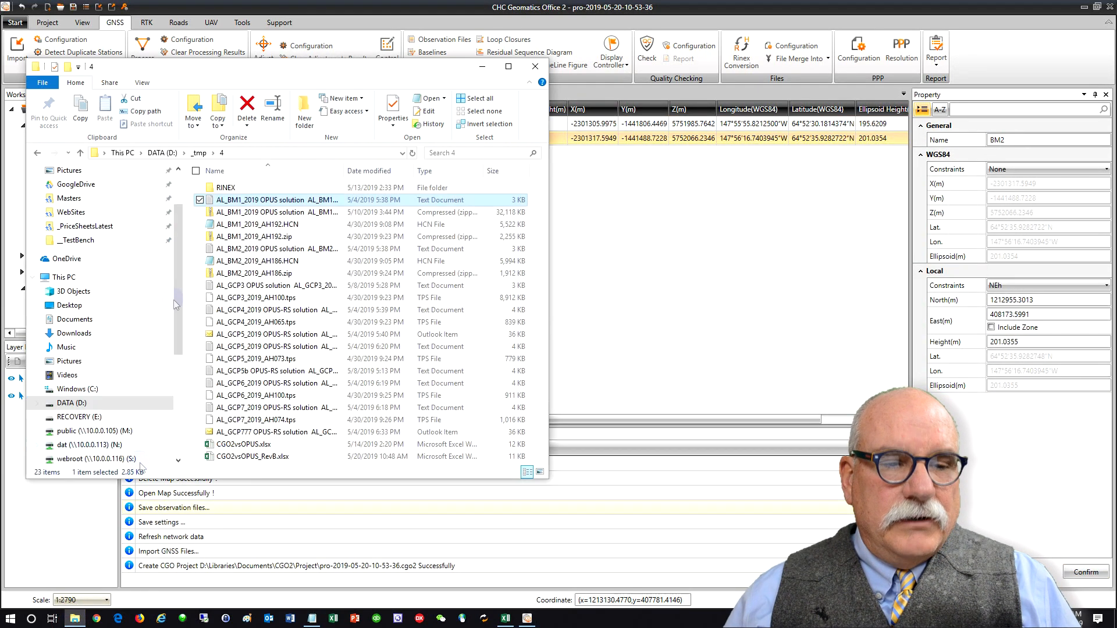
left_click(275, 249)
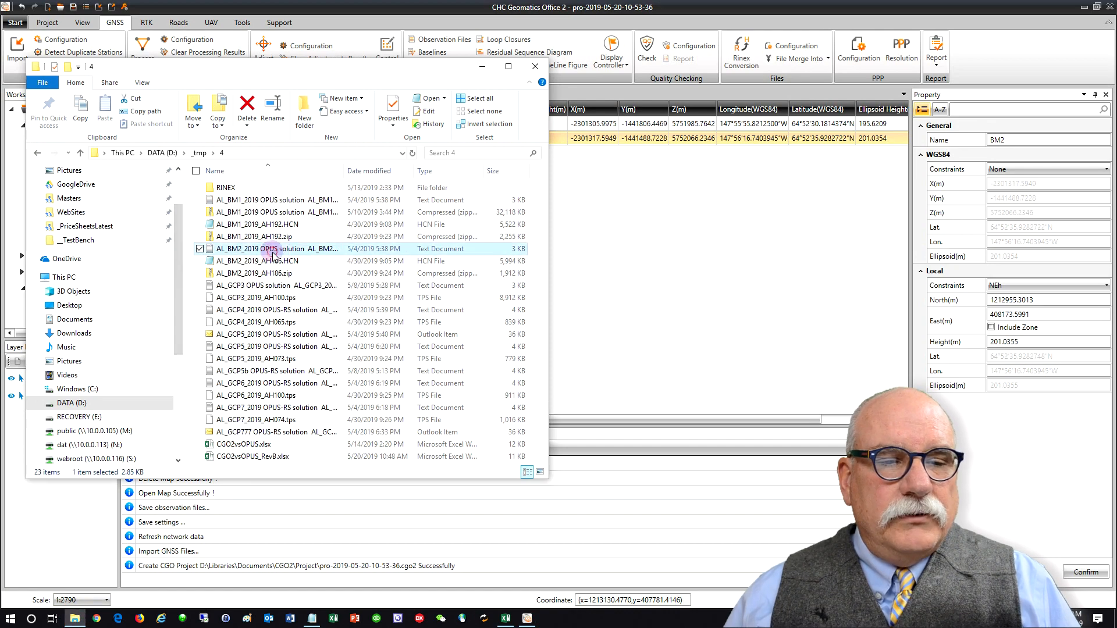
left_click(1100, 285)
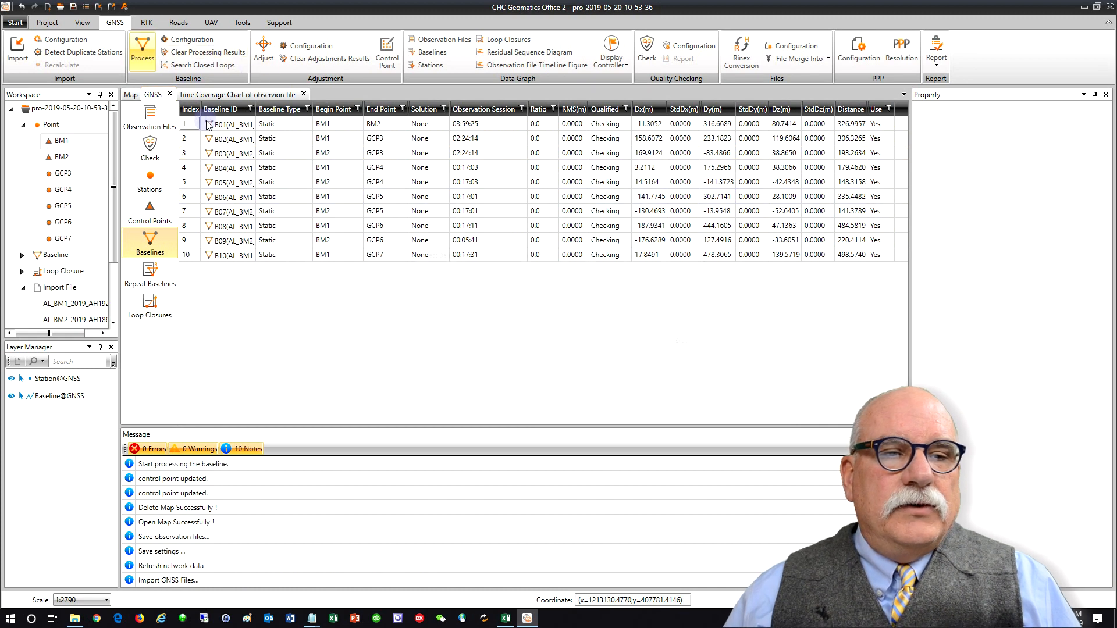
Process the ten baselines and inspect the nonconforming B07 and B09 entries
left_click(142, 50)
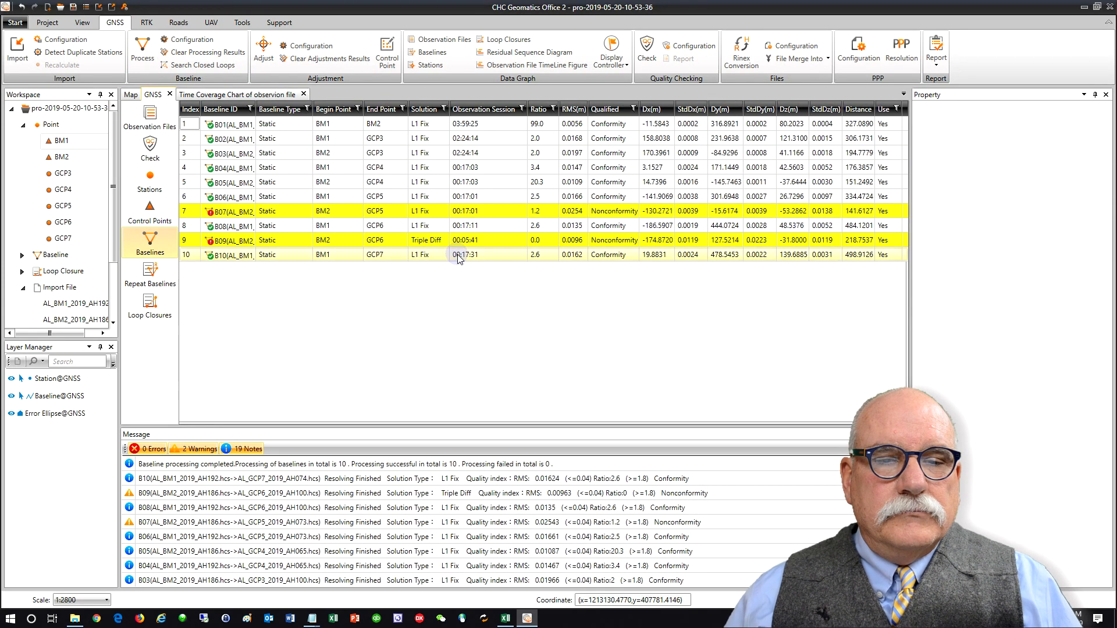
left_click(189, 240)
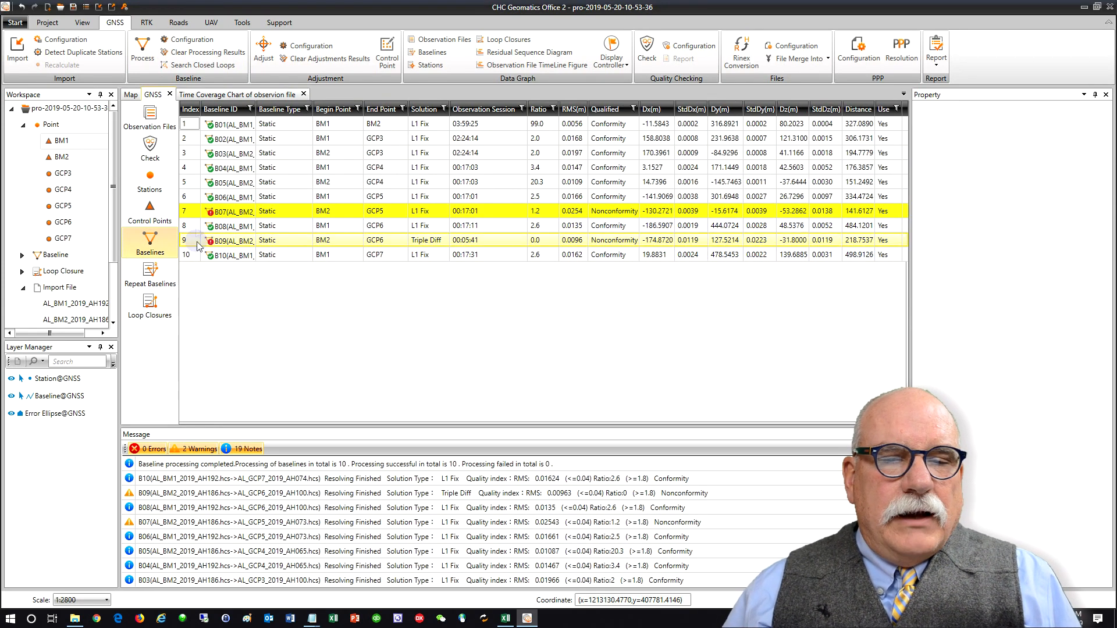
left_click(613, 211)
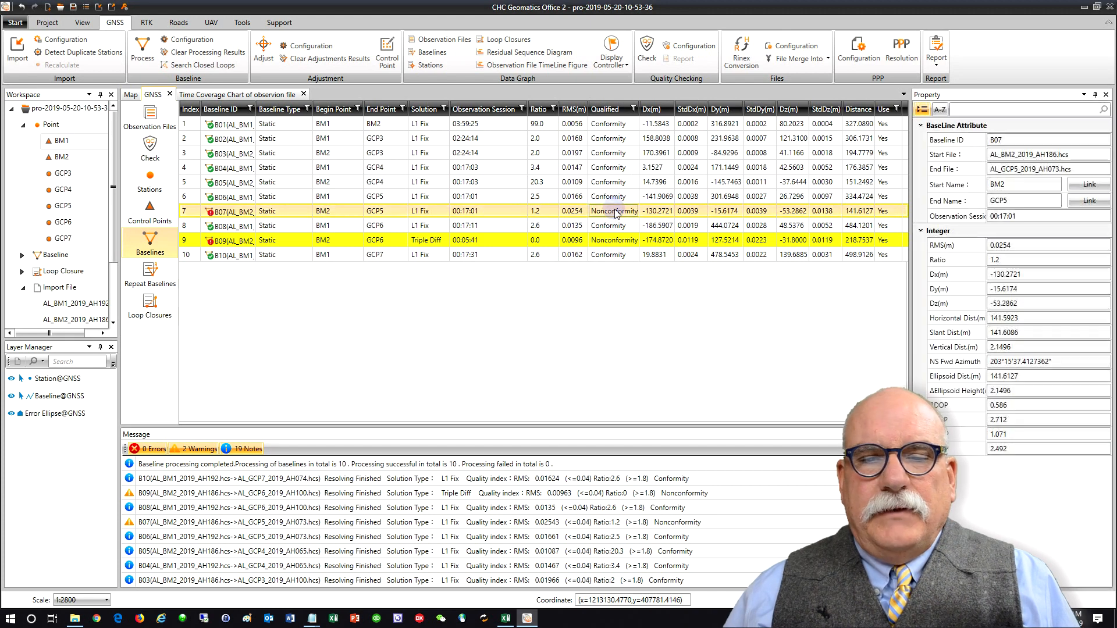
left_click(406, 240)
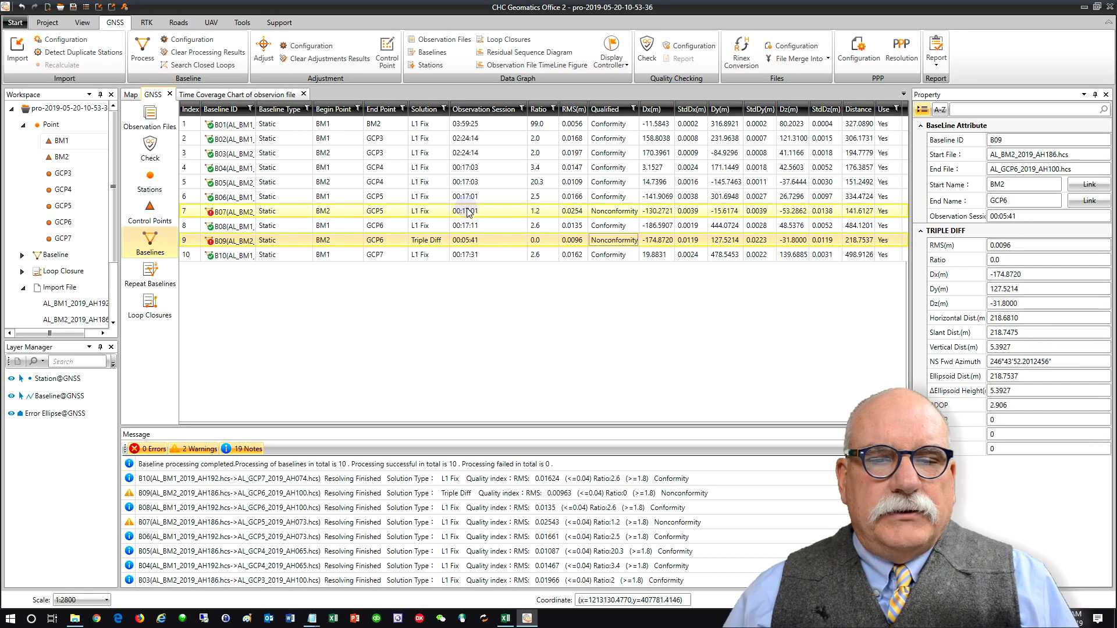
left_click(467, 211)
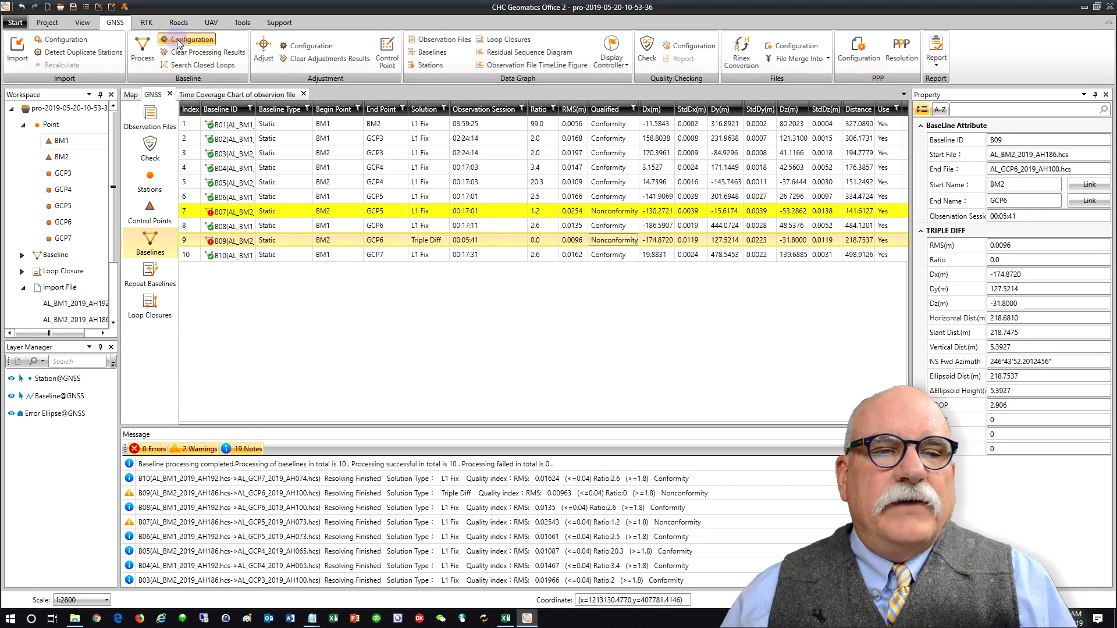
Set the baseline Sample Interval to 15 seconds in Configuration and confirm it
left_click(186, 39)
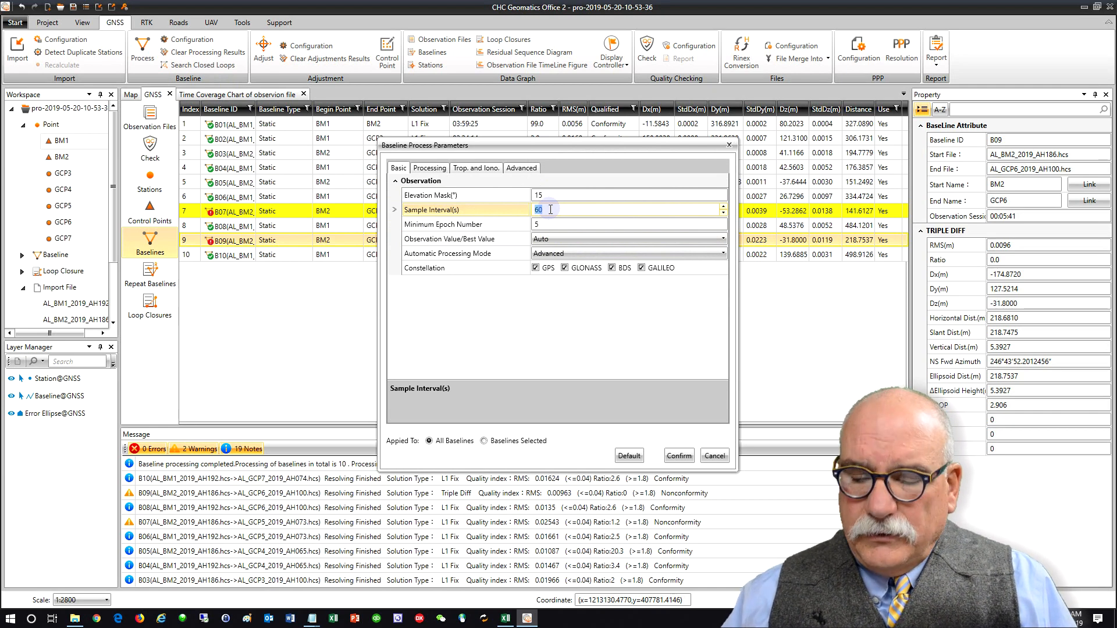
type("15")
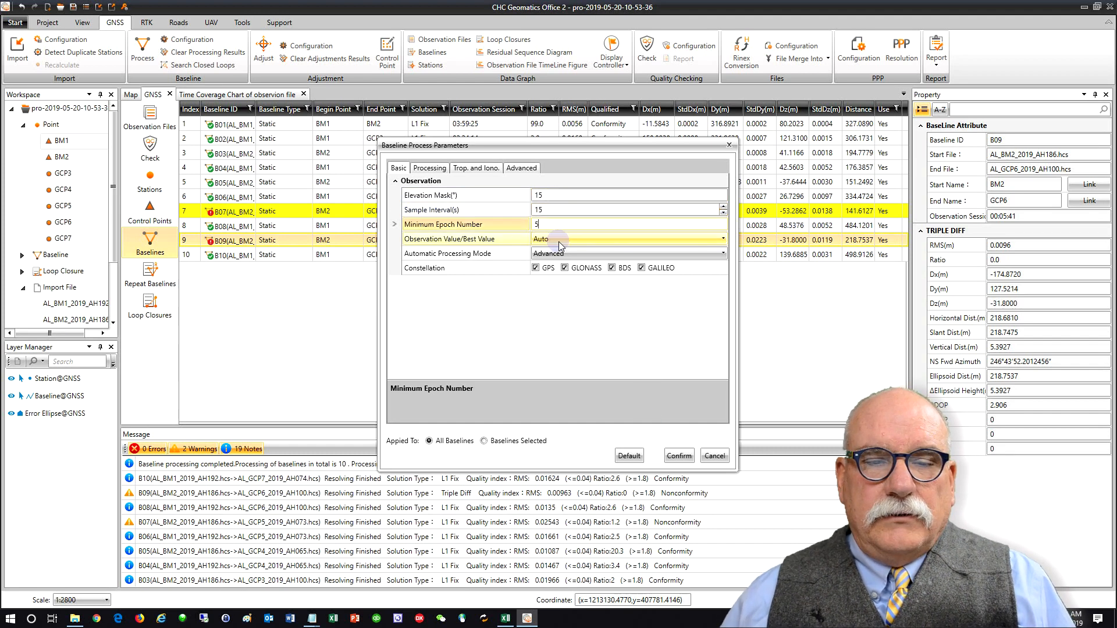
left_click(429, 168)
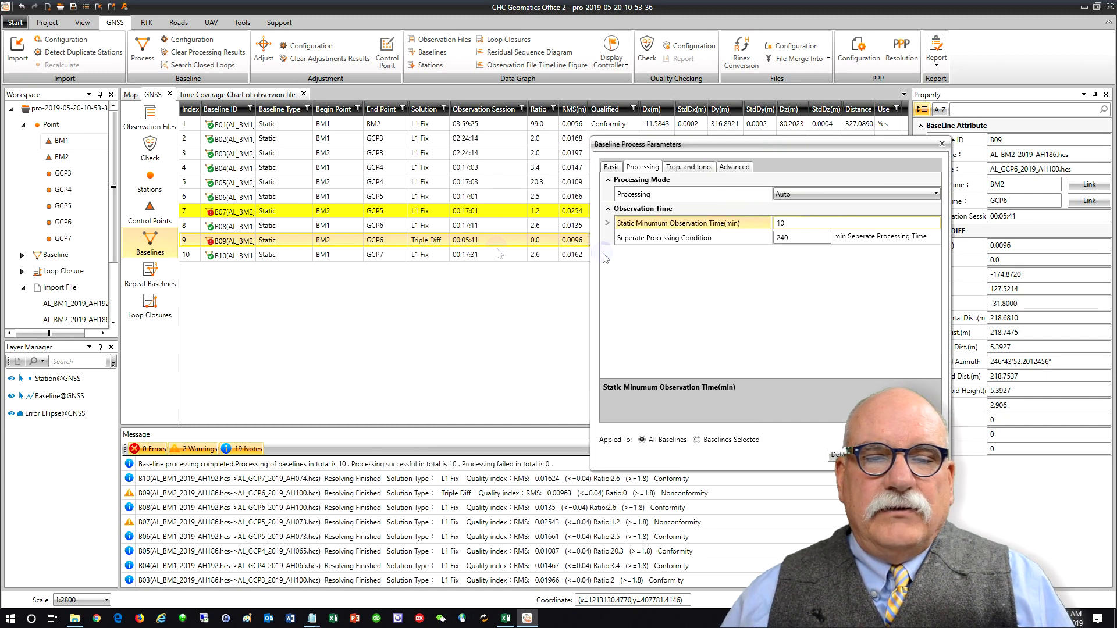
left_click(798, 224)
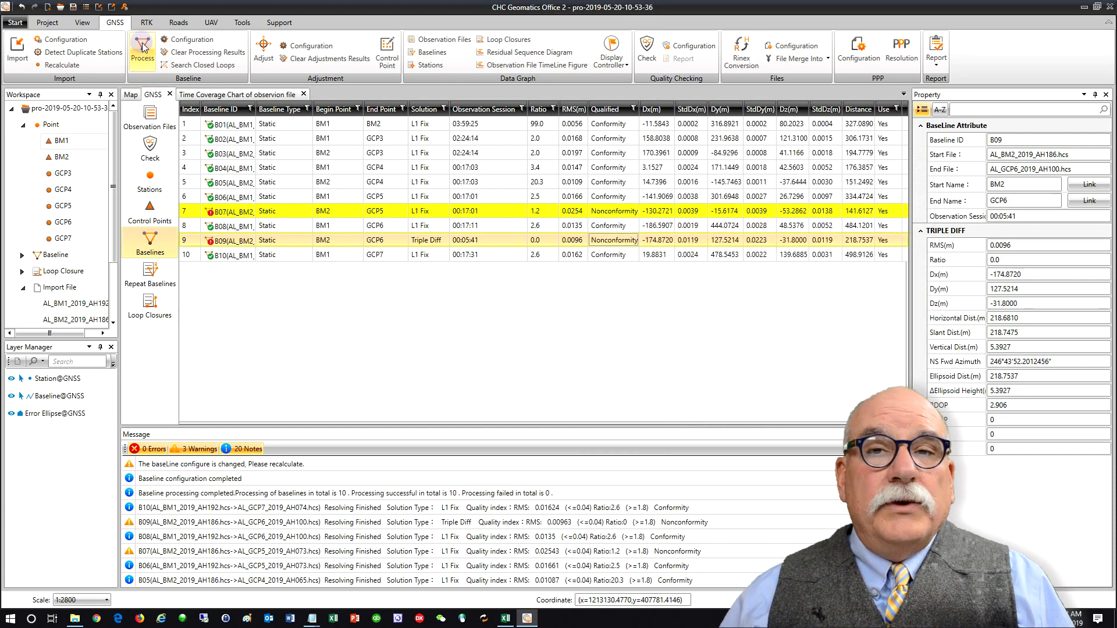
mouse_move(141, 49)
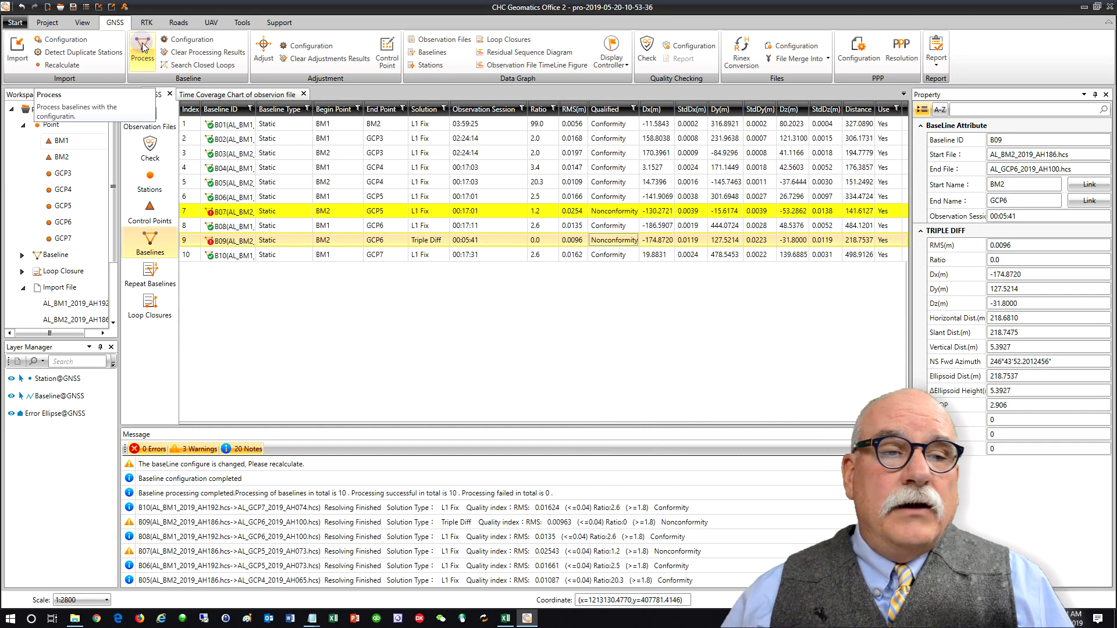
Reprocess all ten baselines so each resolves as L1 Fix and conforms
left_click(142, 50)
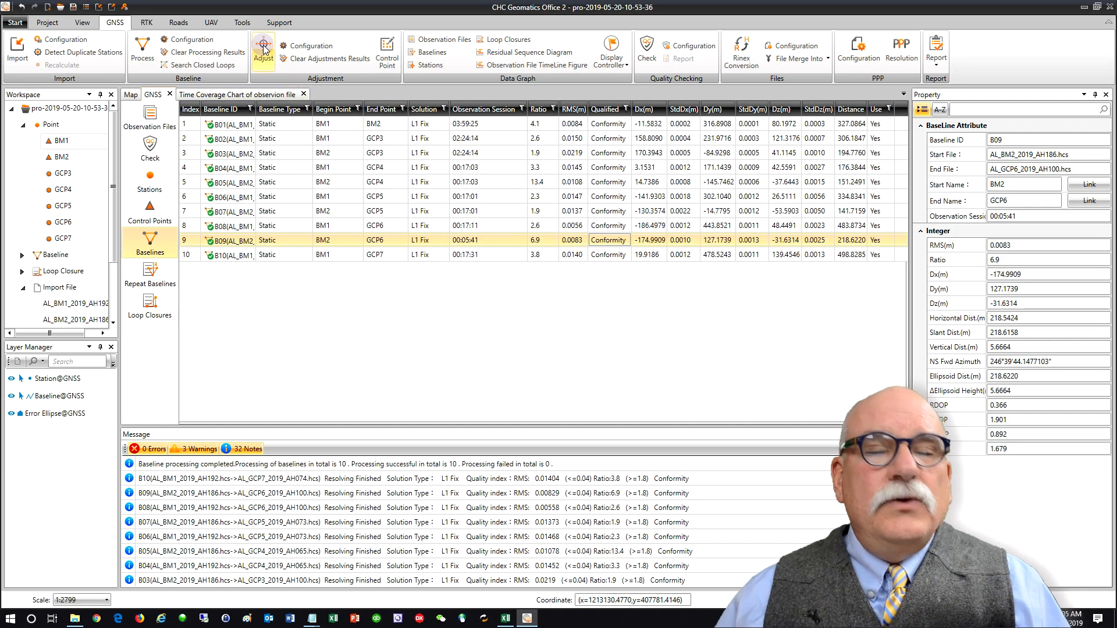
Run Auto Adjustment and open the Local 3D Constraint Adjustment Report
left_click(263, 50)
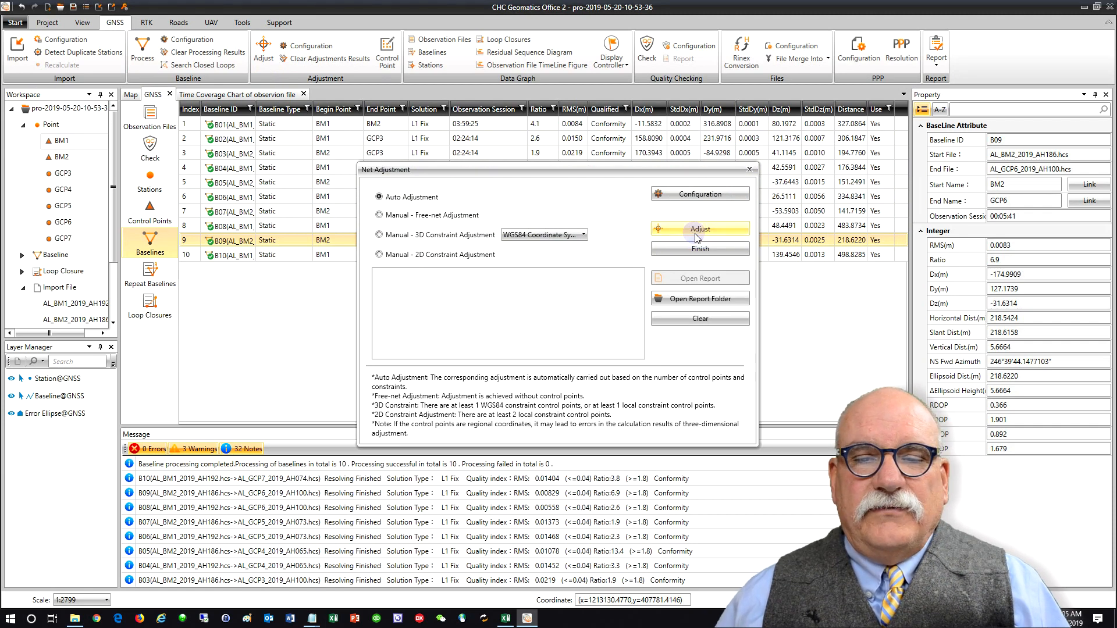
left_click(700, 230)
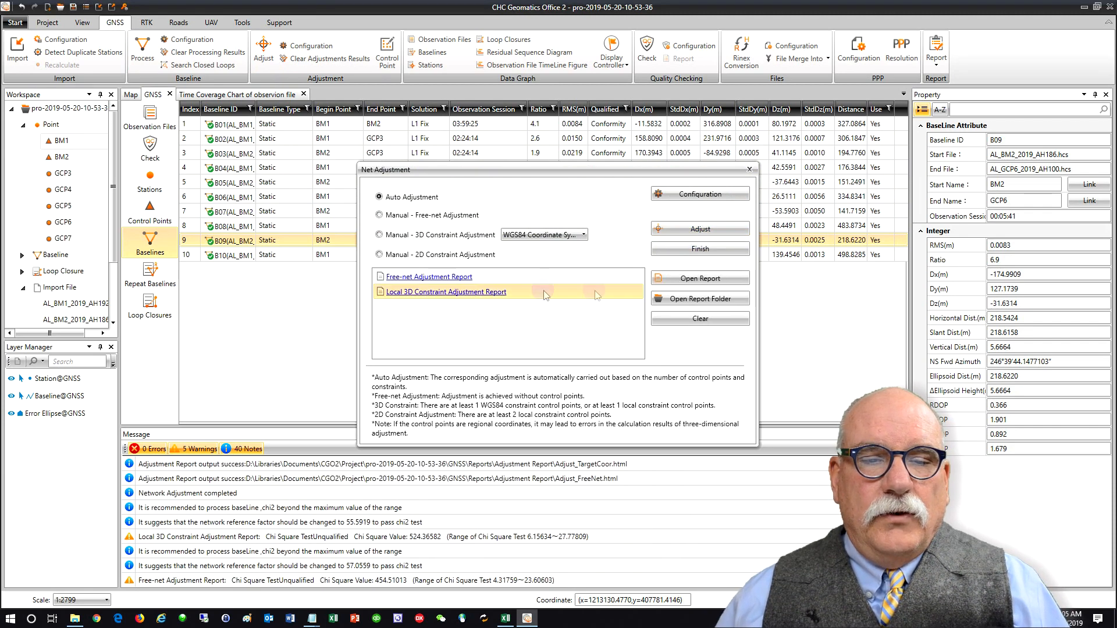
left_click(699, 278)
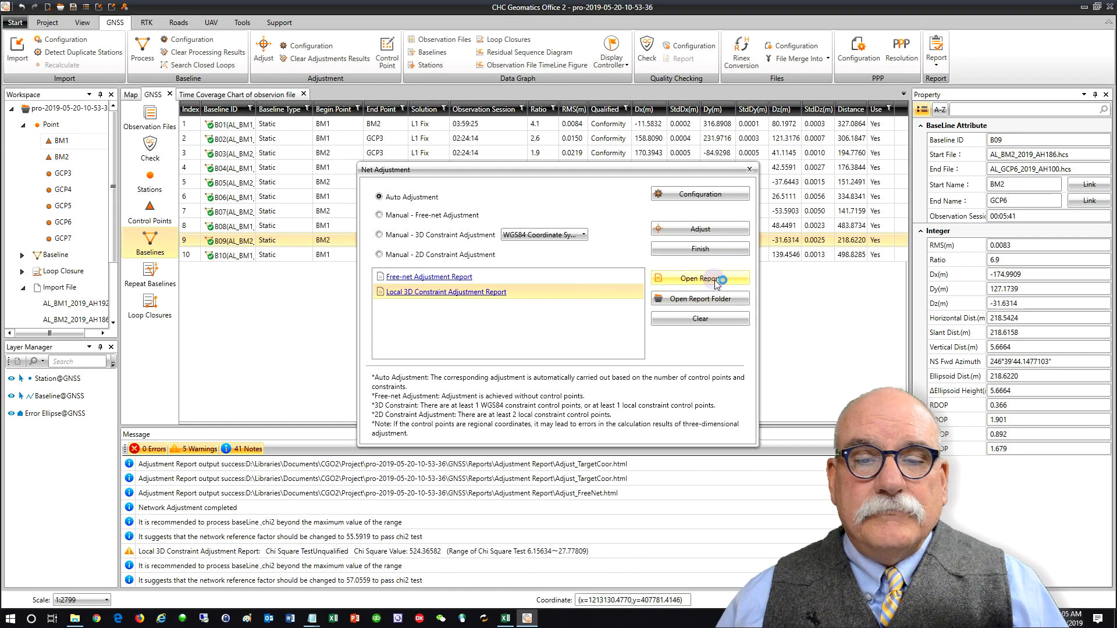
left_click(700, 278)
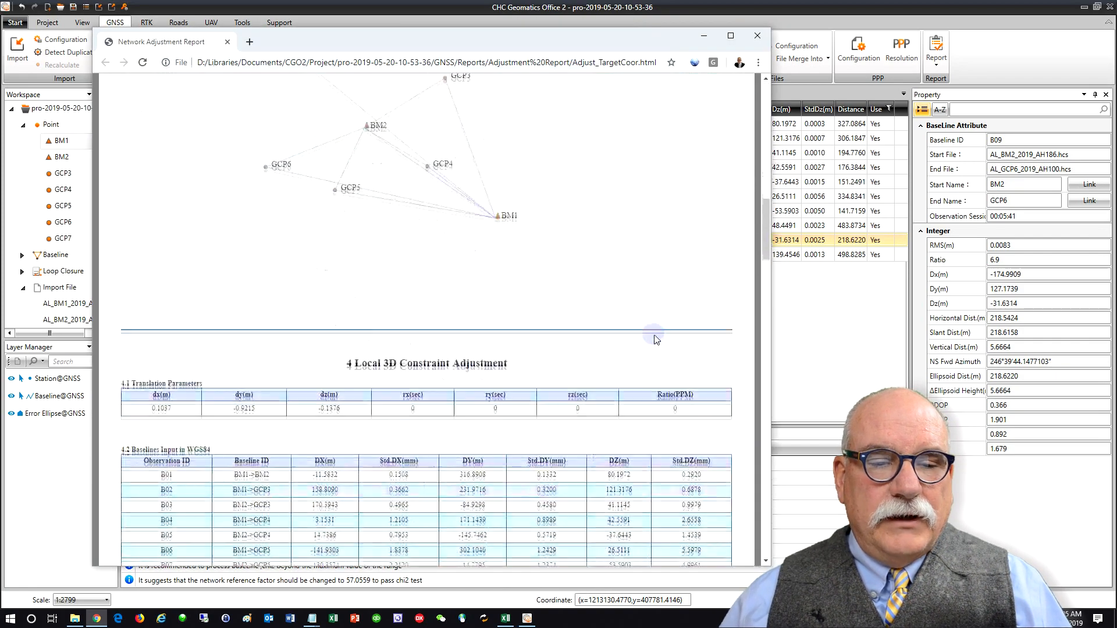
Reach section 4.6 Adjusted Grid Coordinates and switch to the CGO2vsOPUS_RevB workbook
scroll("down", 3)
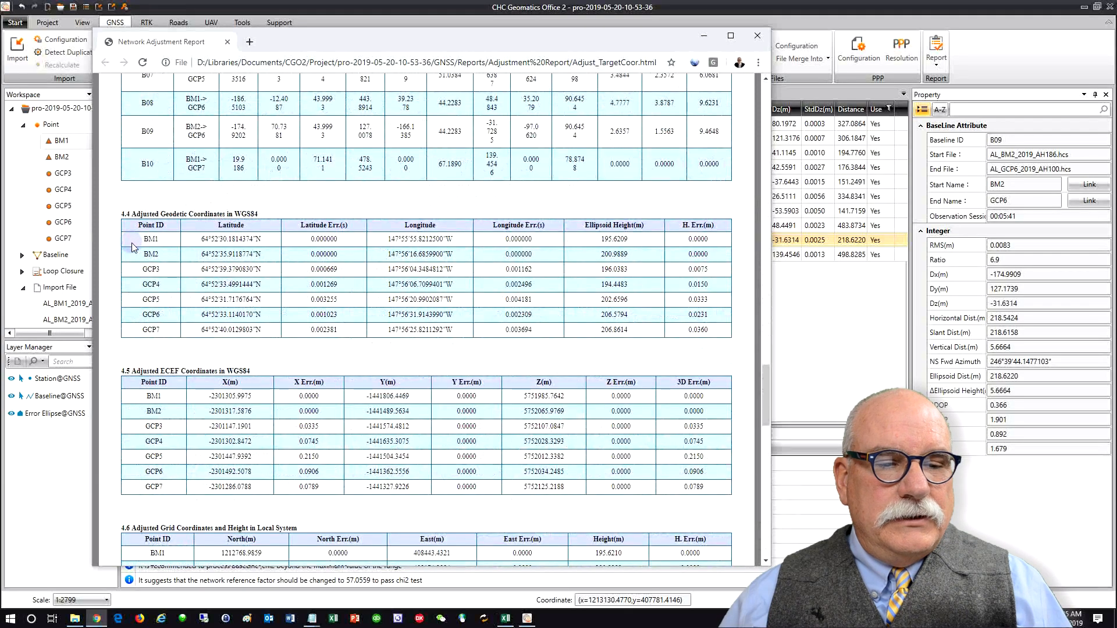
scroll("down", 3)
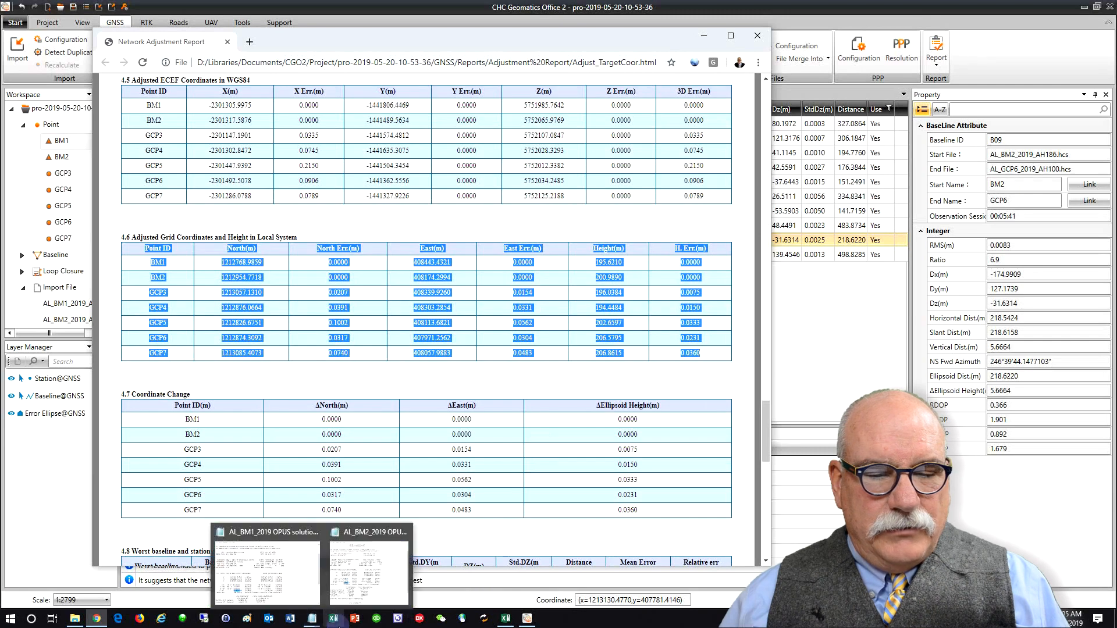
left_click(504, 616)
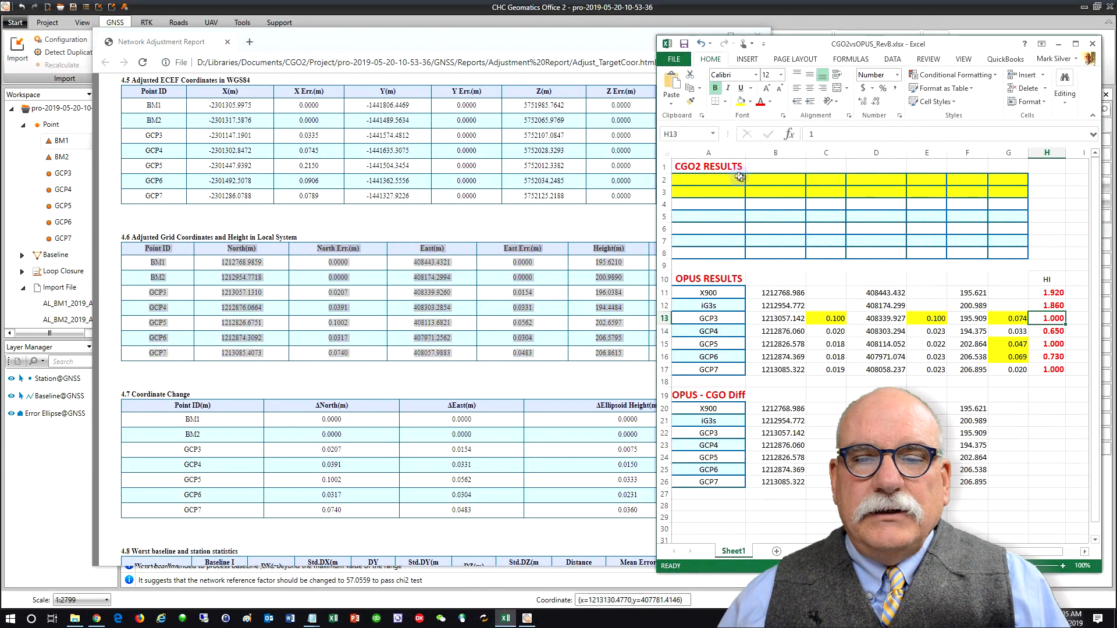
Paste the adjusted grid coordinates into CGO2 RESULTS and check the X900/iG3s difference rows
key("ctrl+v")
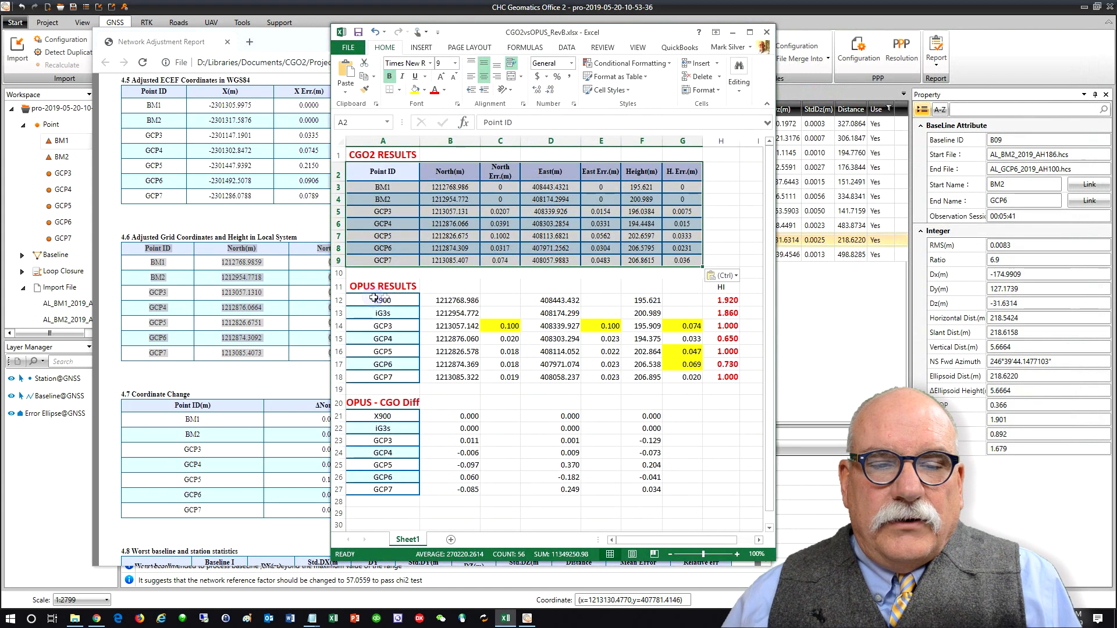
left_click_drag(377, 300, 698, 391)
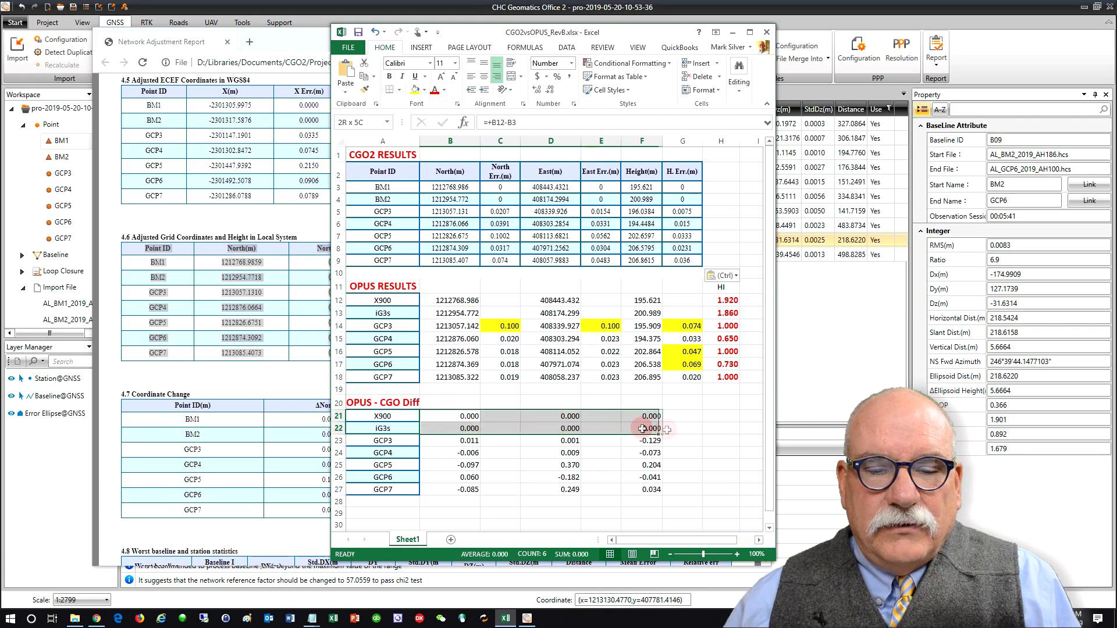
left_click(641, 416)
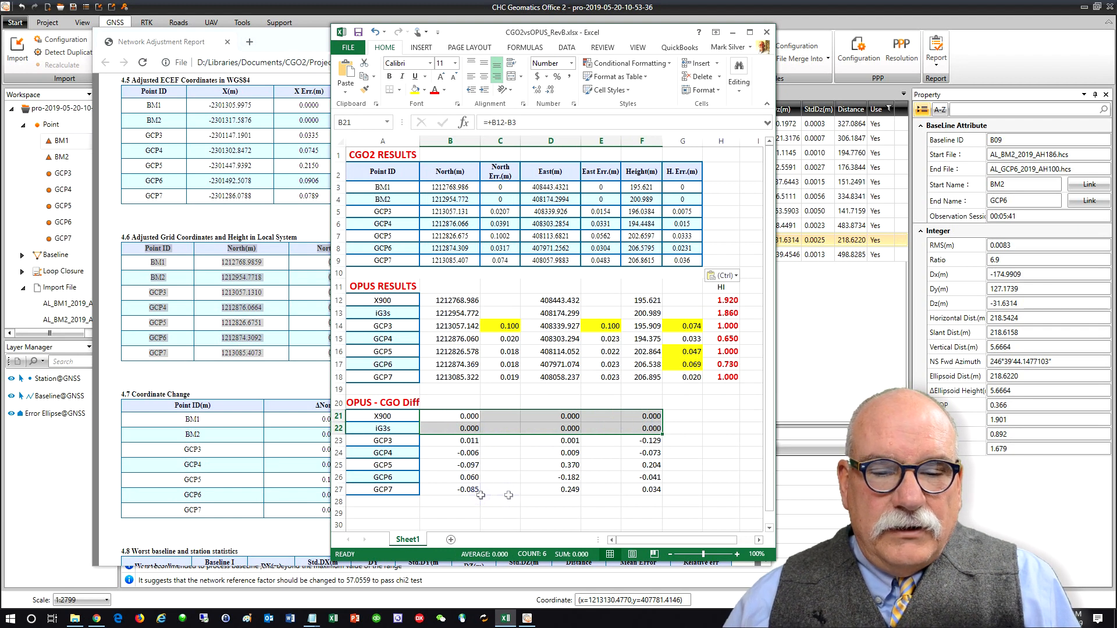
left_click(648, 452)
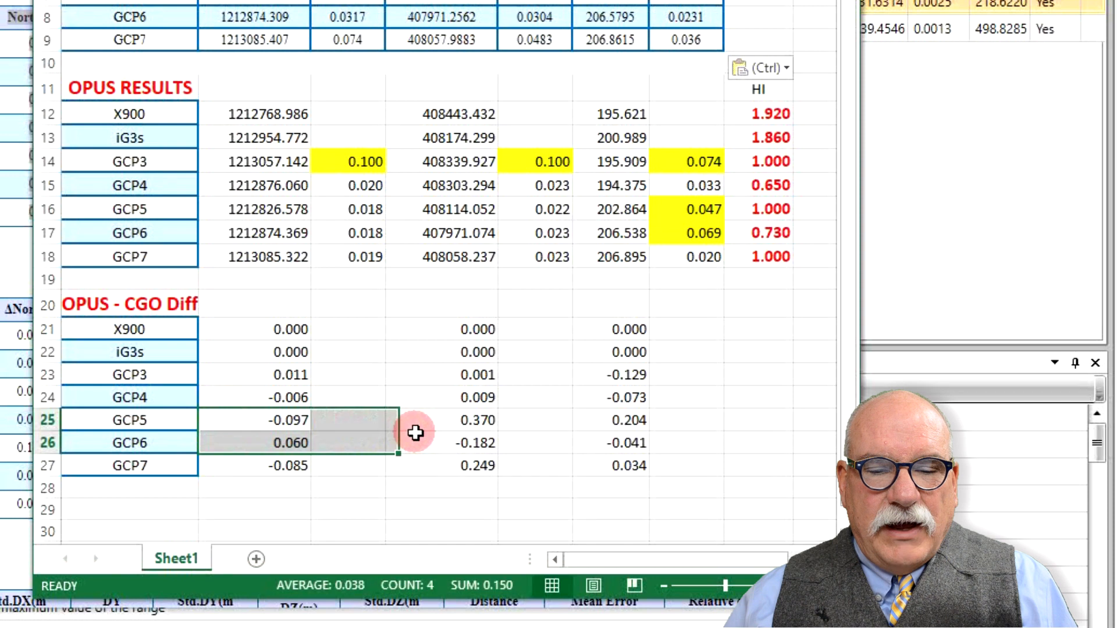
Review the GCP5/GCP6 differences and the OPUS results for GCP3 through GCP7
left_click(628, 420)
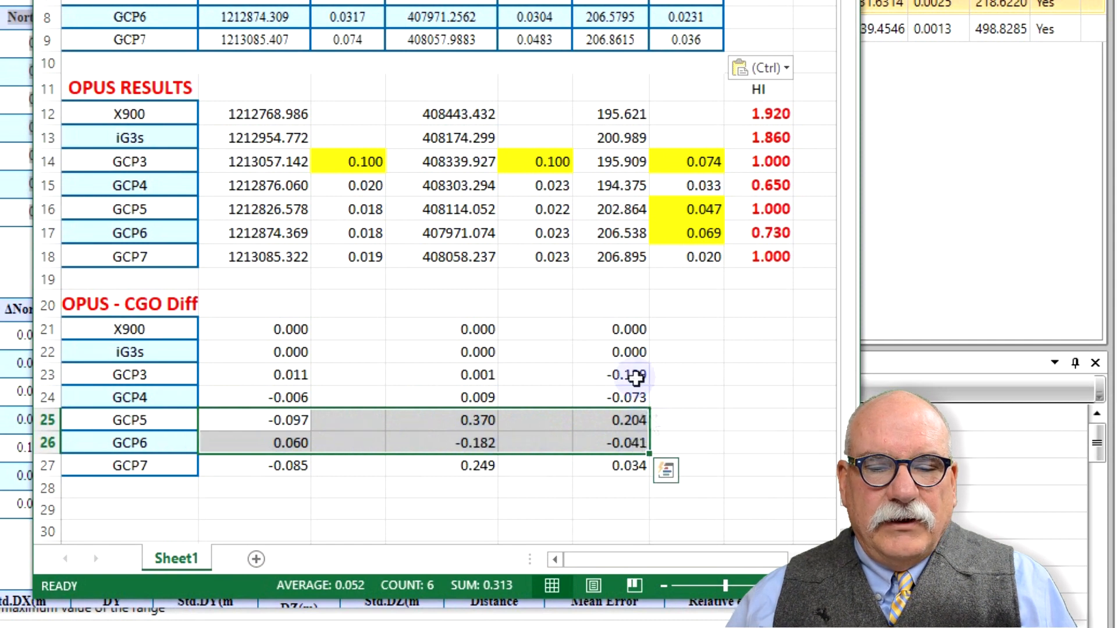
mouse_move(456, 390)
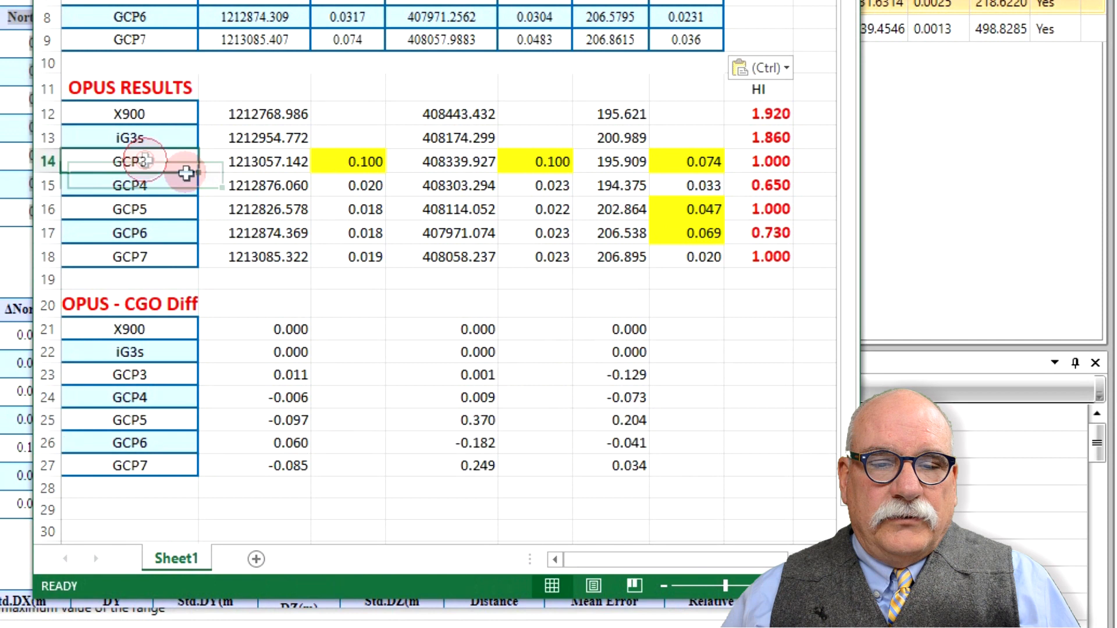
left_click_drag(142, 161, 762, 256)
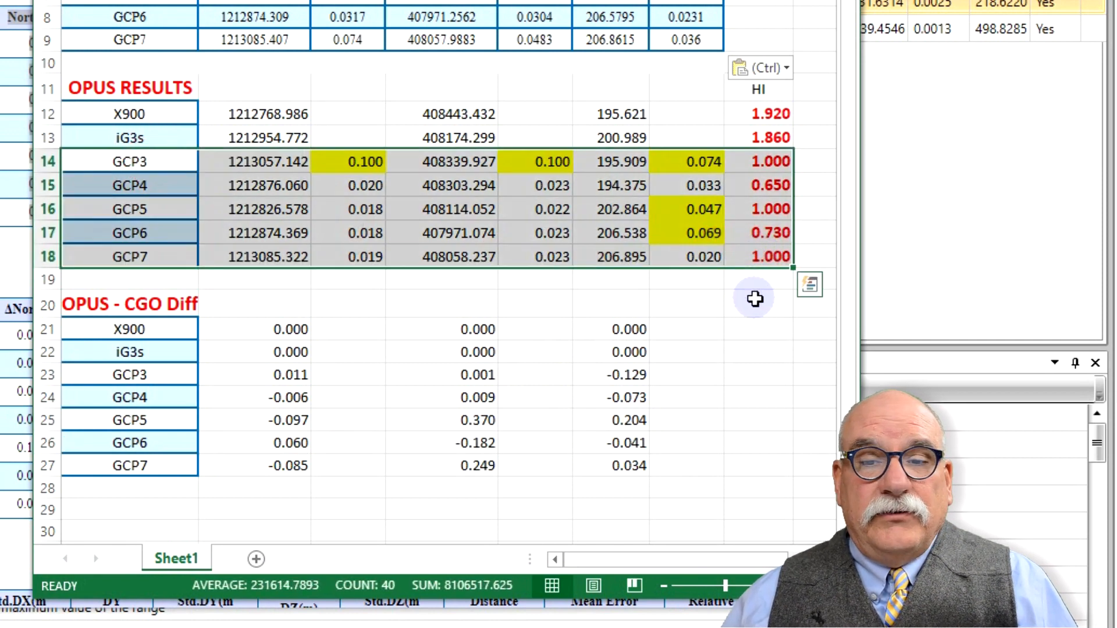
mouse_move(691, 311)
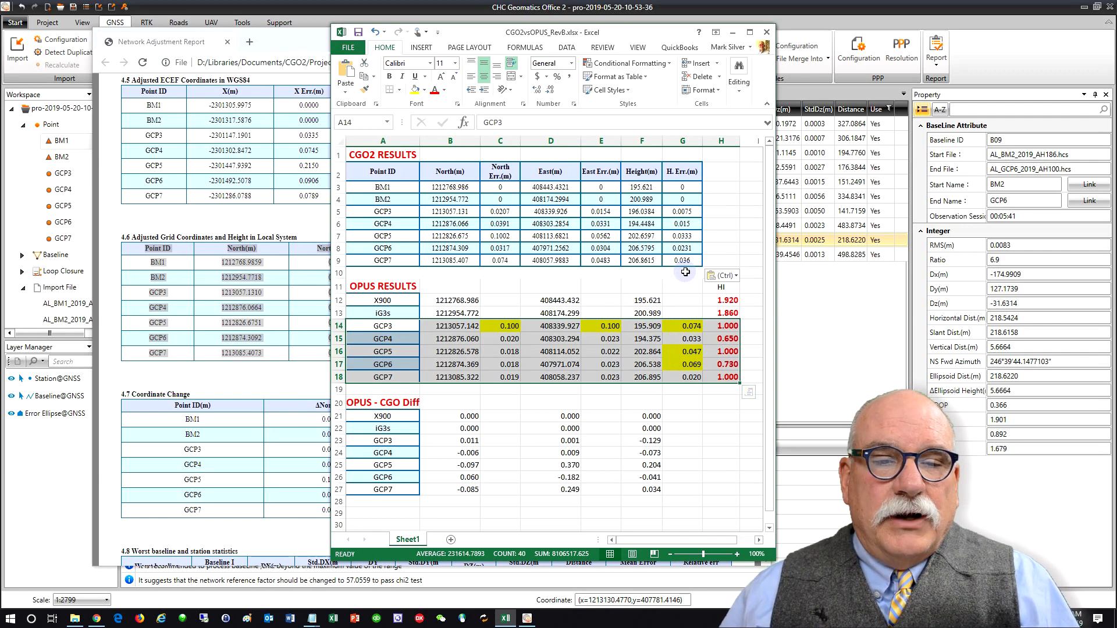
mouse_move(499, 307)
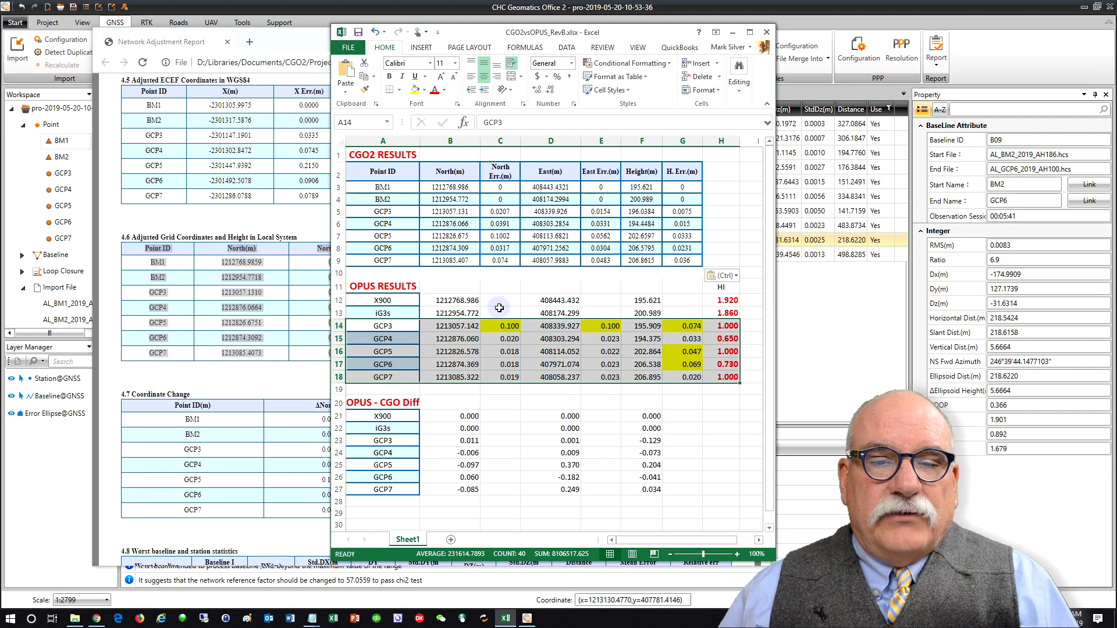